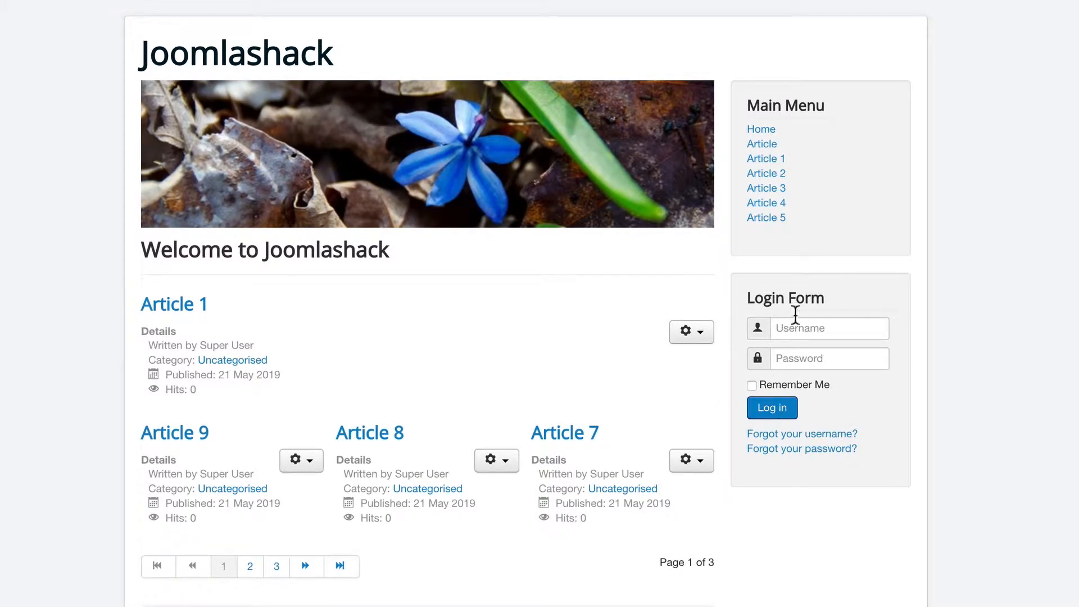
mouse_move(327, 300)
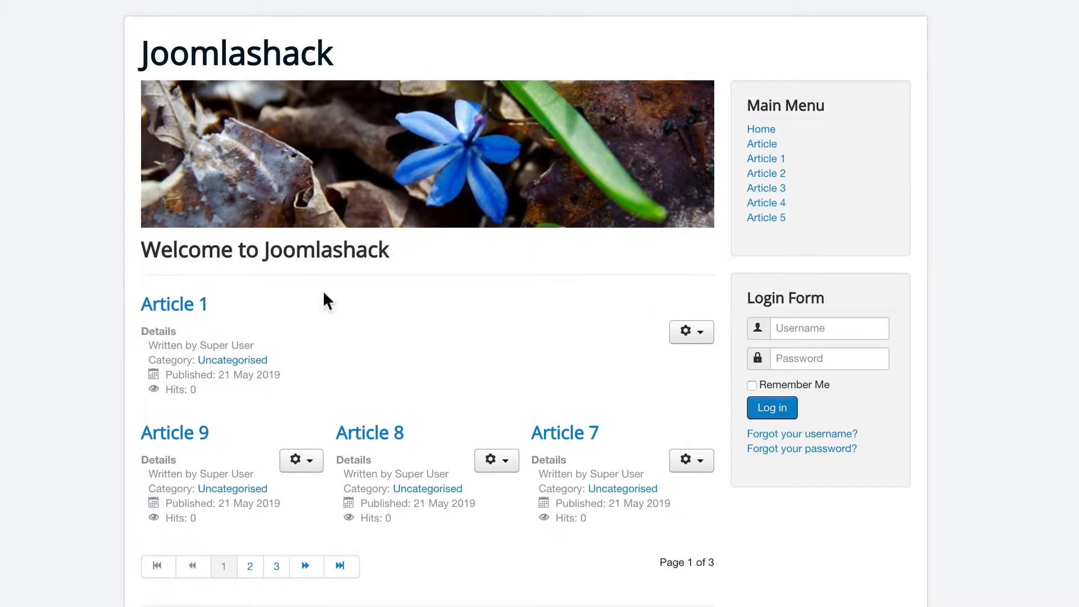
mouse_move(429, 331)
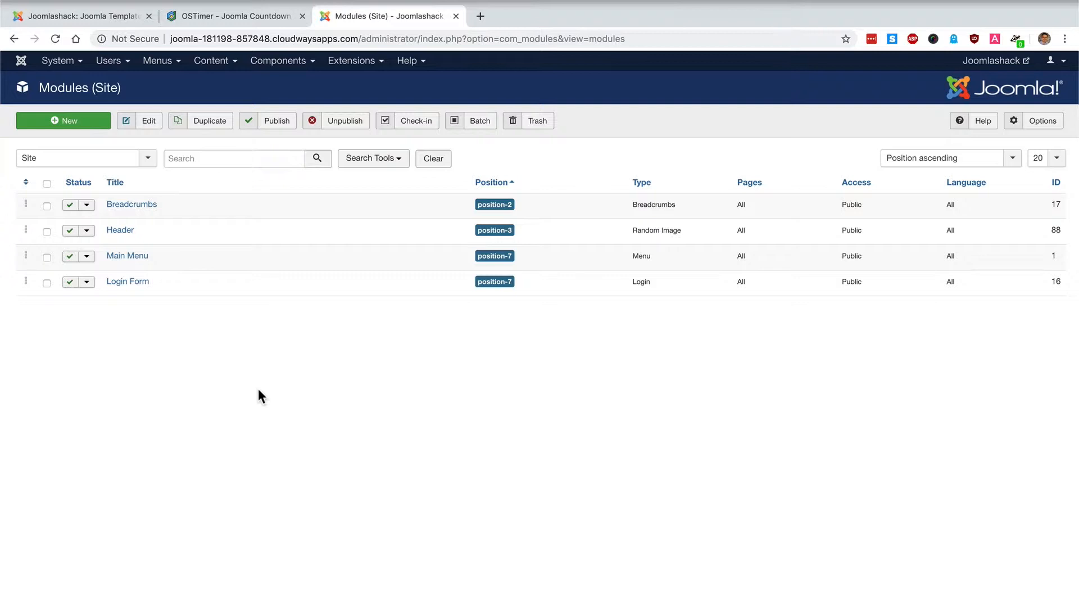
mouse_move(355, 73)
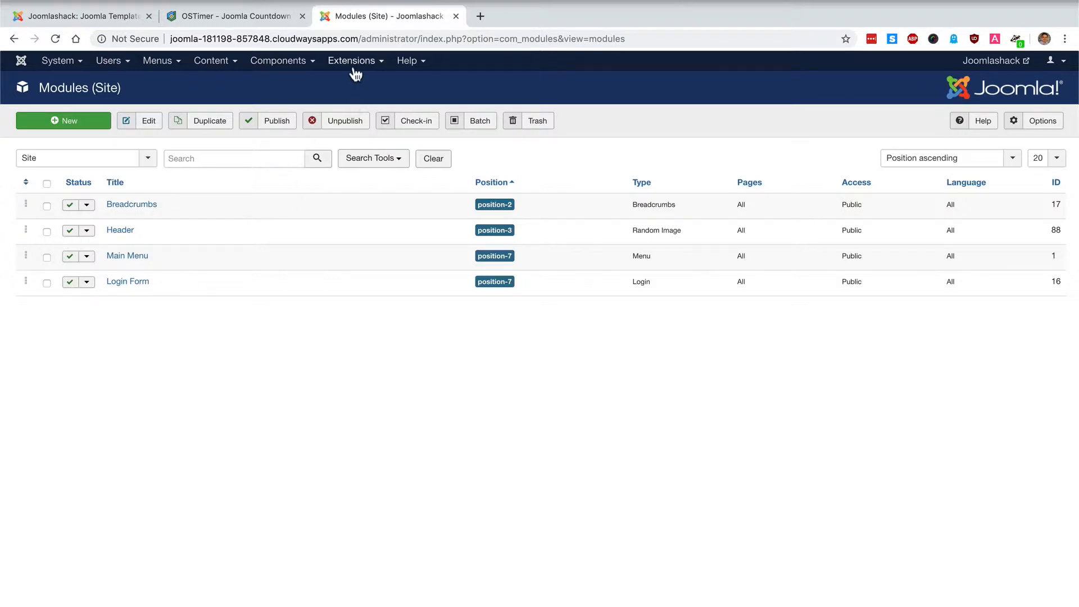
- Start a new site module and scroll the module type list to OSTimer Pro
left_click(345, 120)
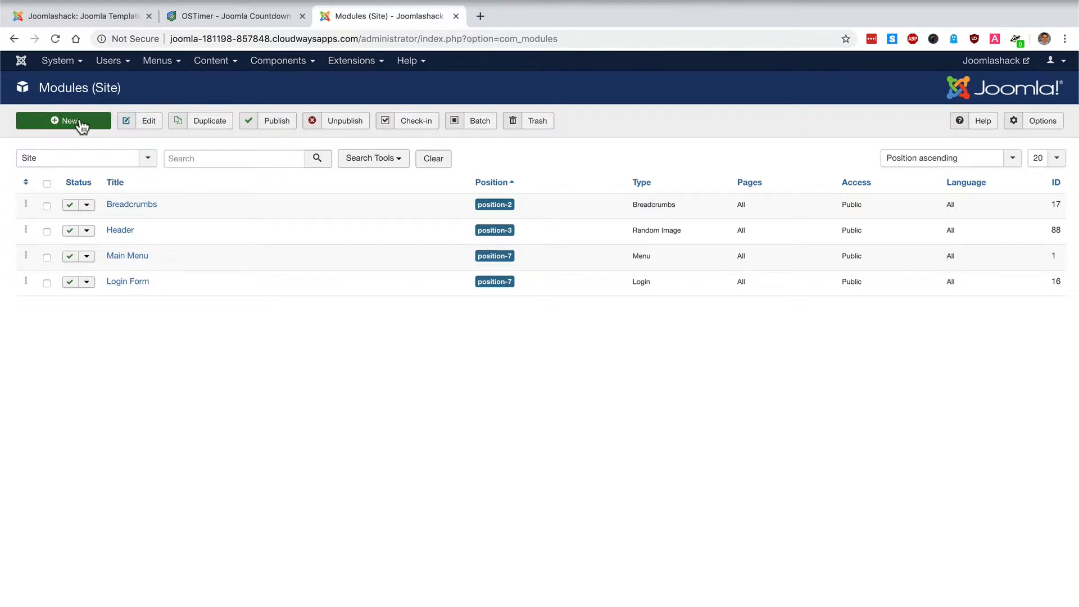
left_click(63, 120)
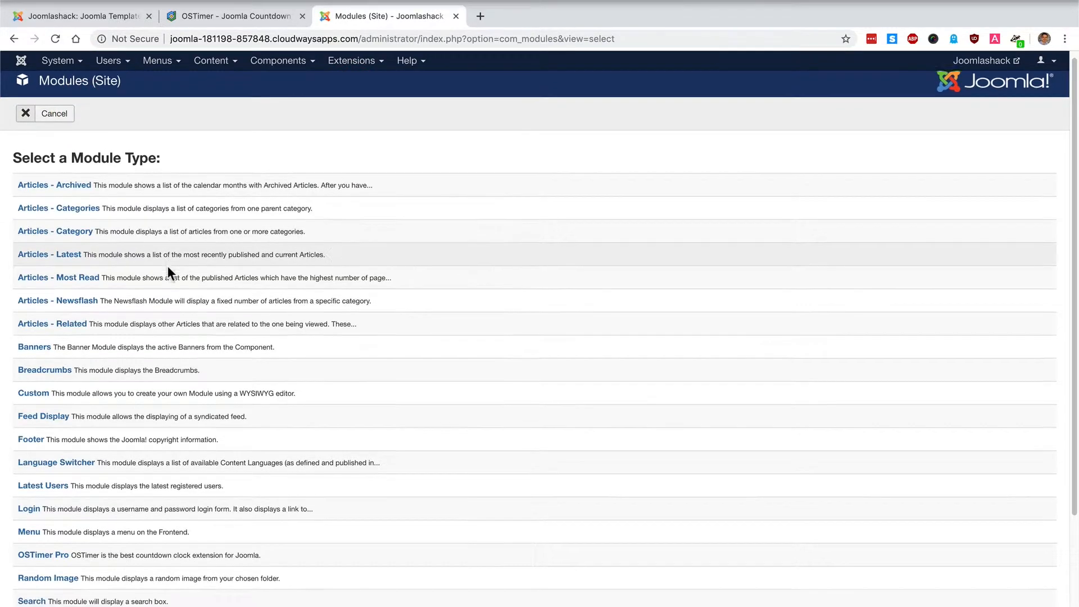
scroll("down", 3)
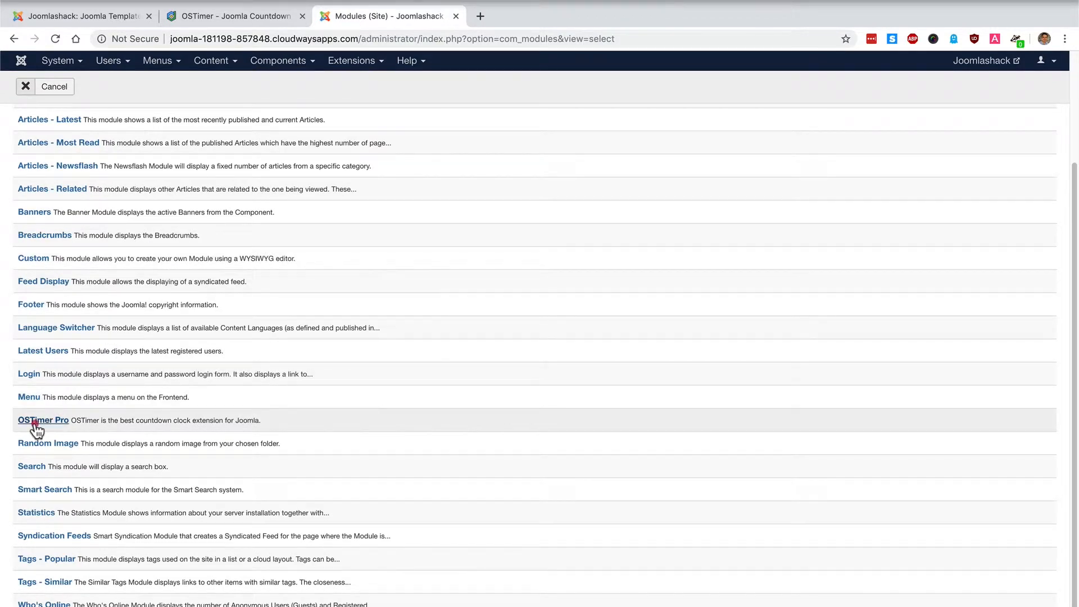
- Choose OSTimer Pro as the module type and title it 'Soccer Game'
left_click(42, 420)
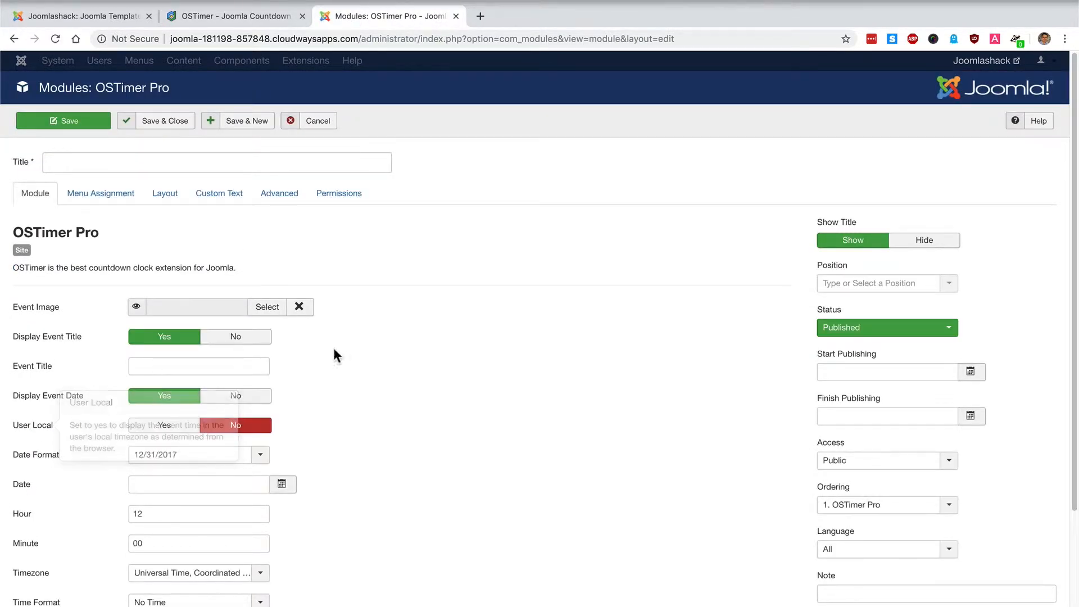
mouse_move(453, 367)
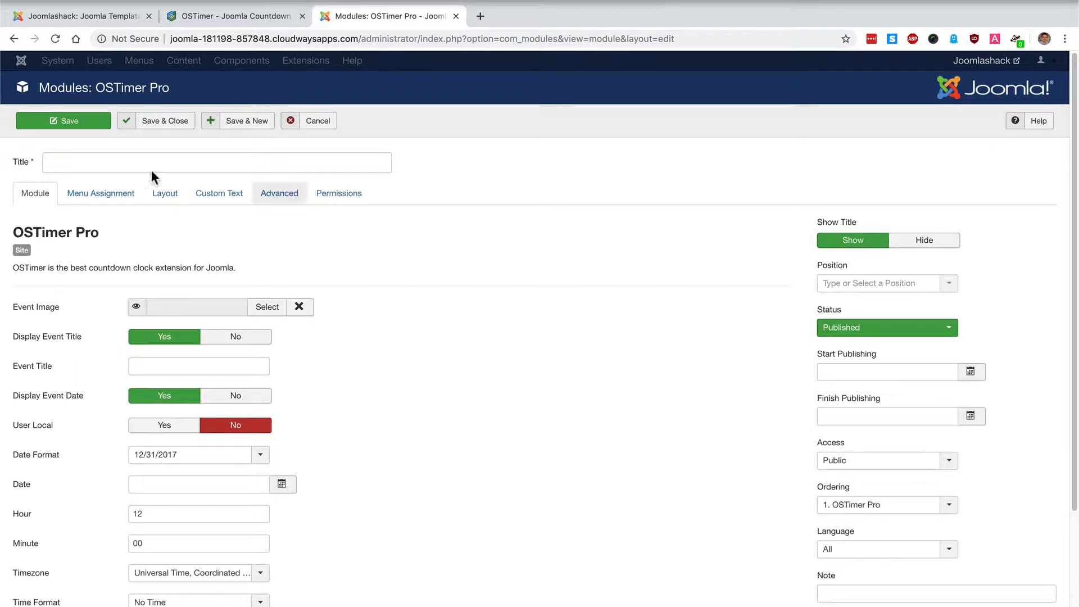
type("S")
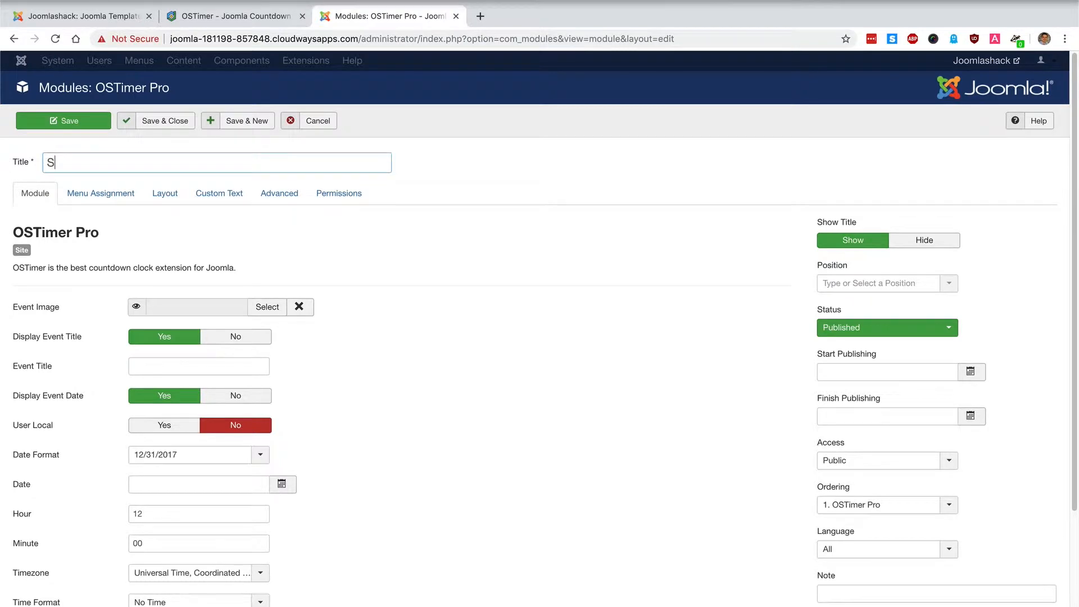
type("occer G")
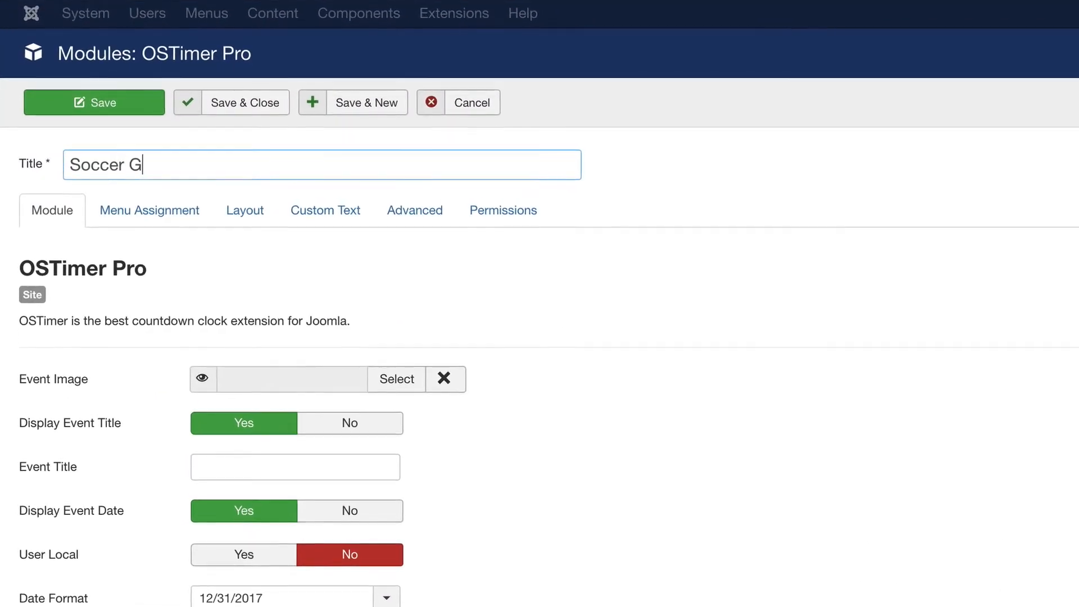
type("ame")
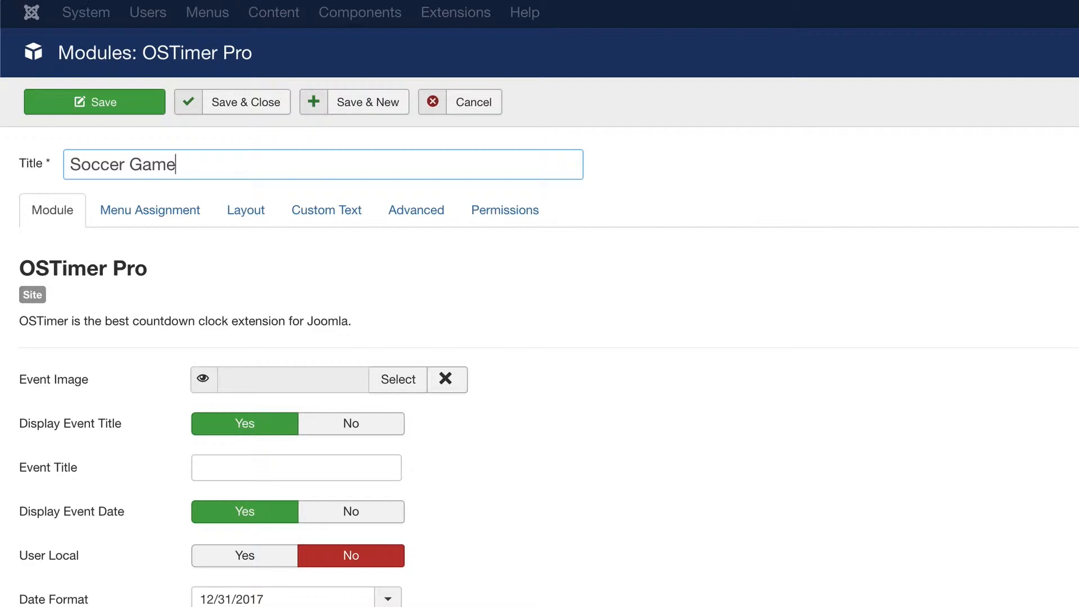
mouse_move(602, 475)
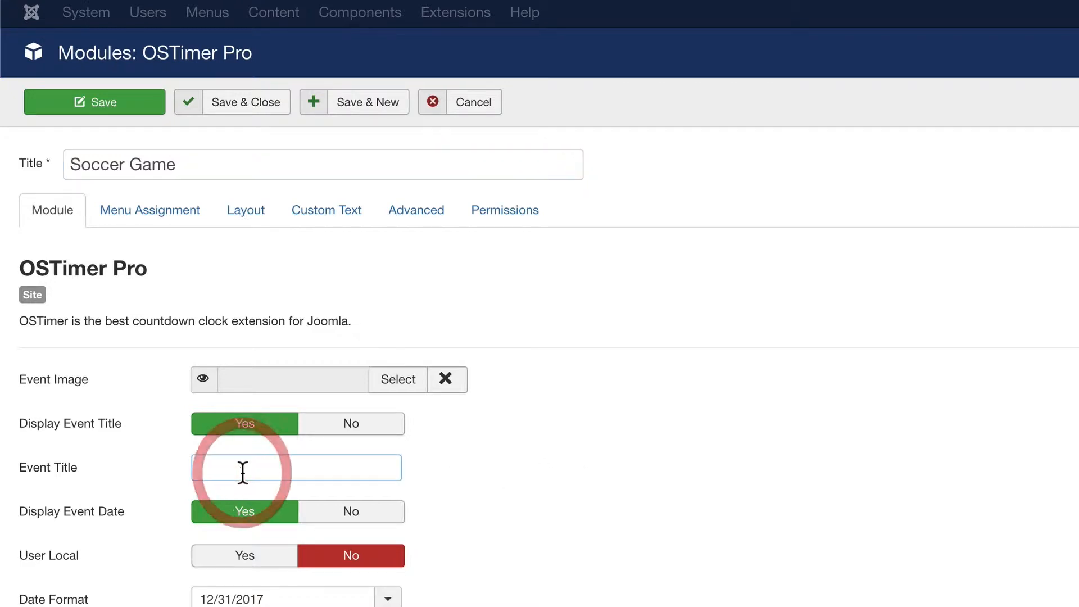
- Enter 'Big soccer game!' as the event title and open the Date Format options
type("Big so")
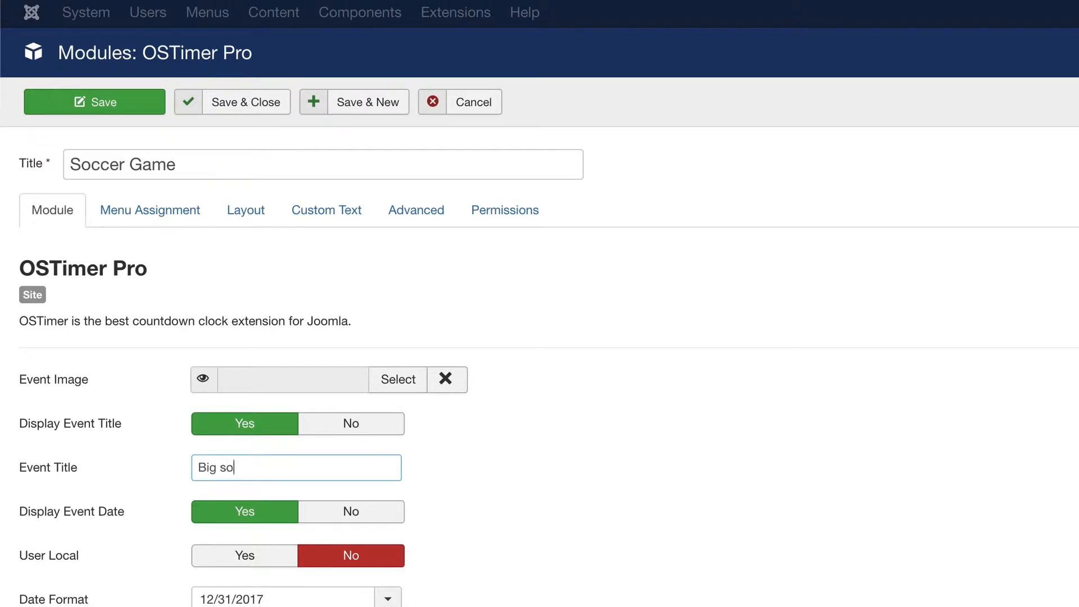
type("ccer game")
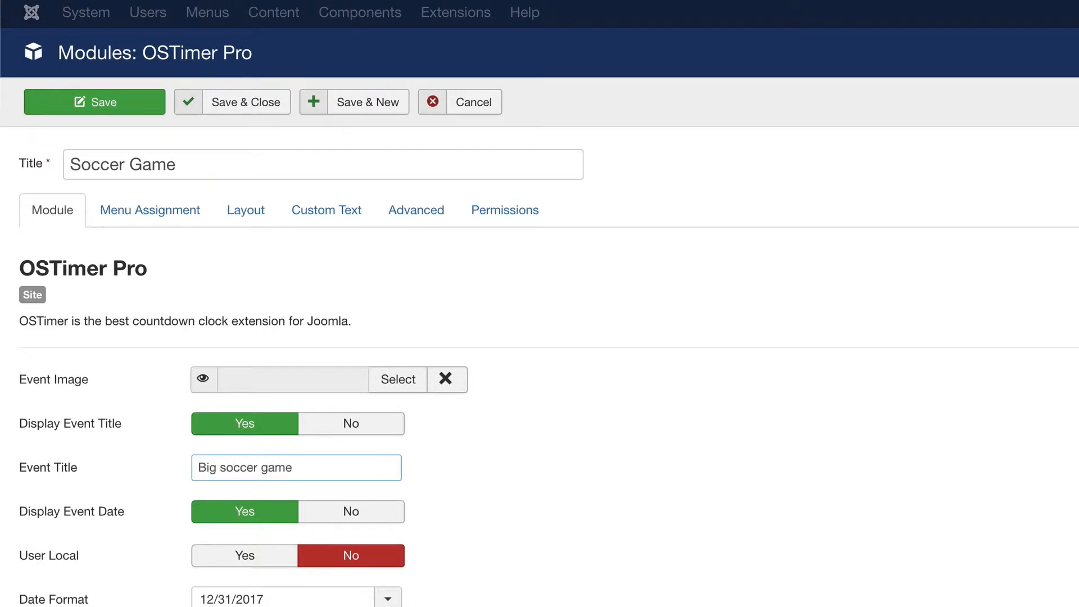
type("!")
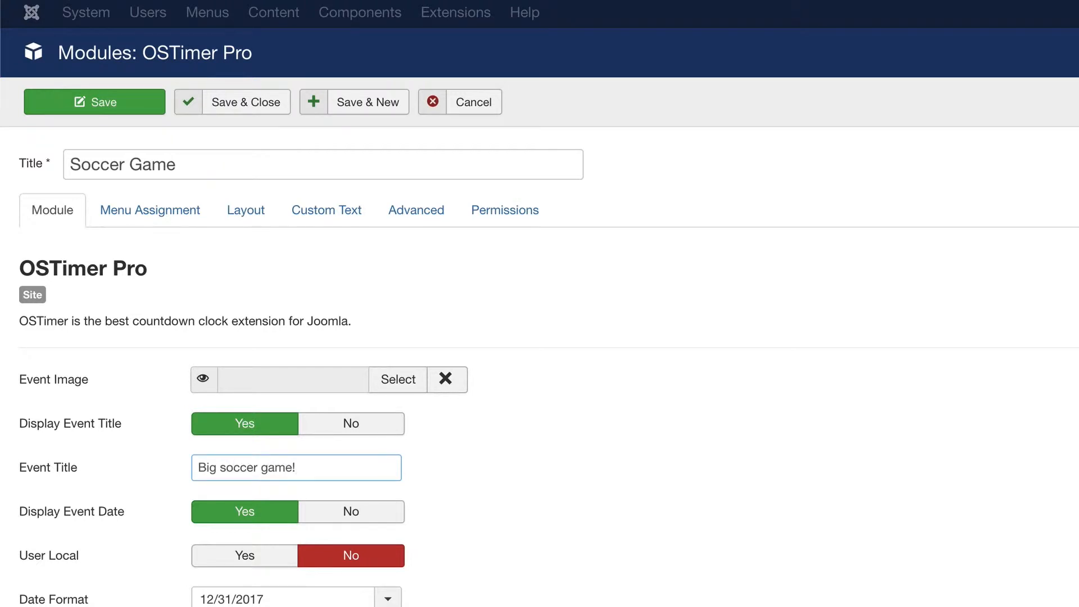
mouse_move(132, 533)
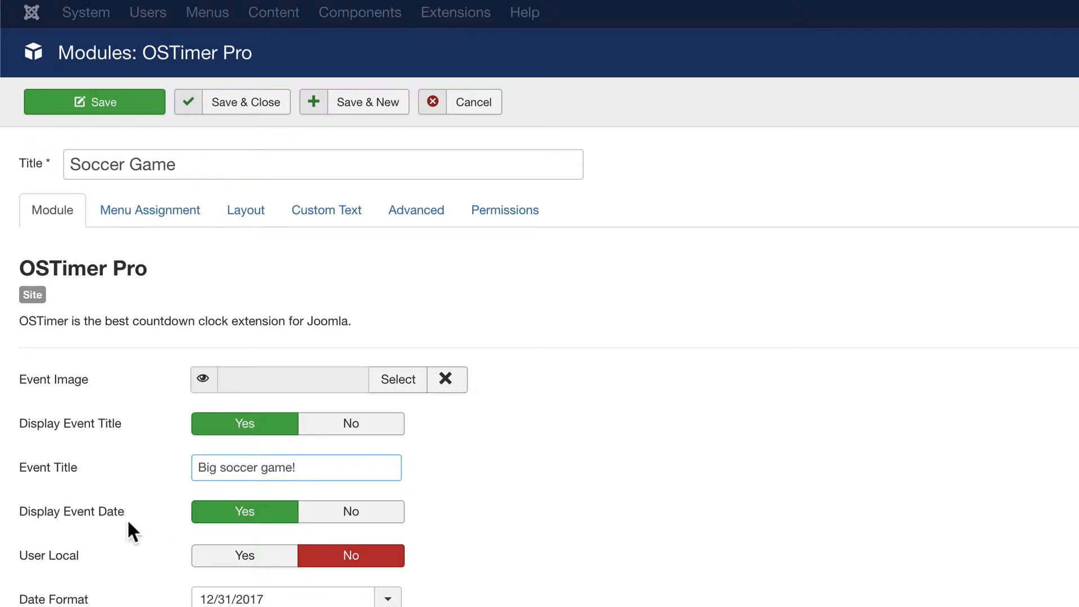
mouse_move(701, 589)
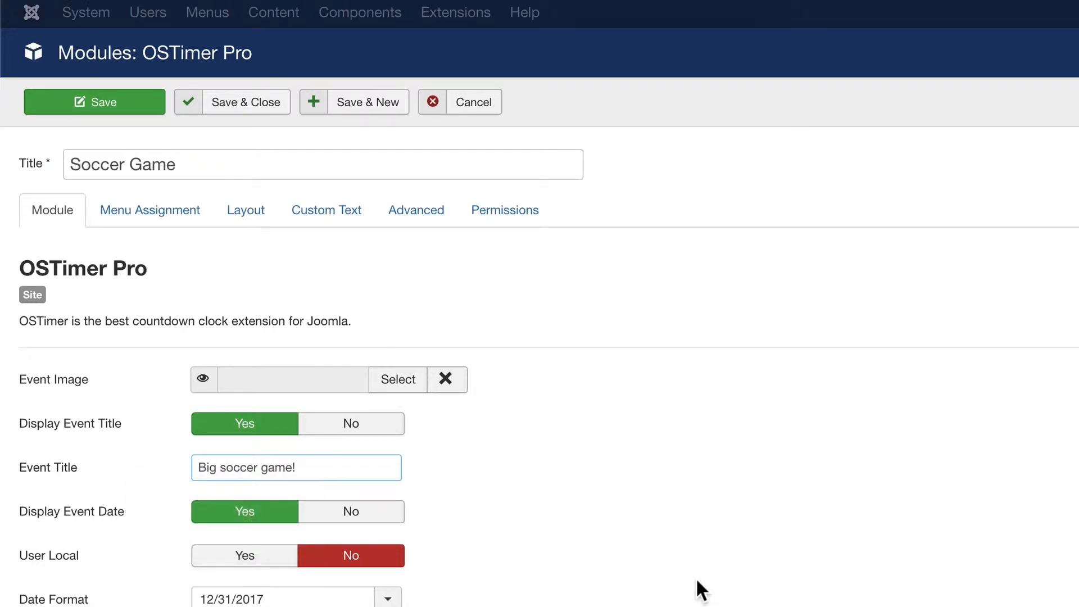
scroll("down", 3)
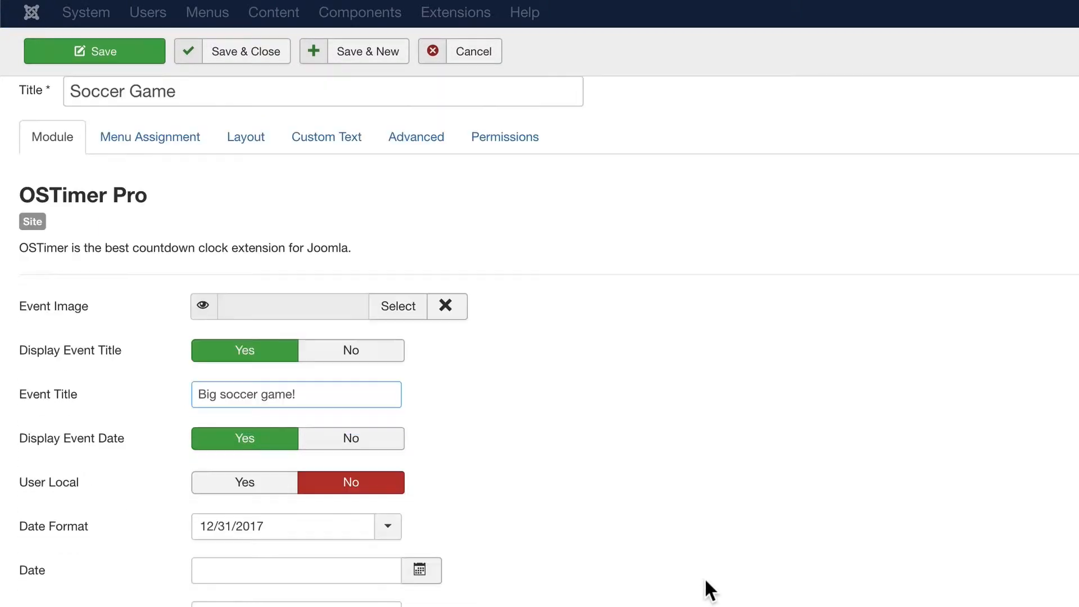
mouse_move(416, 537)
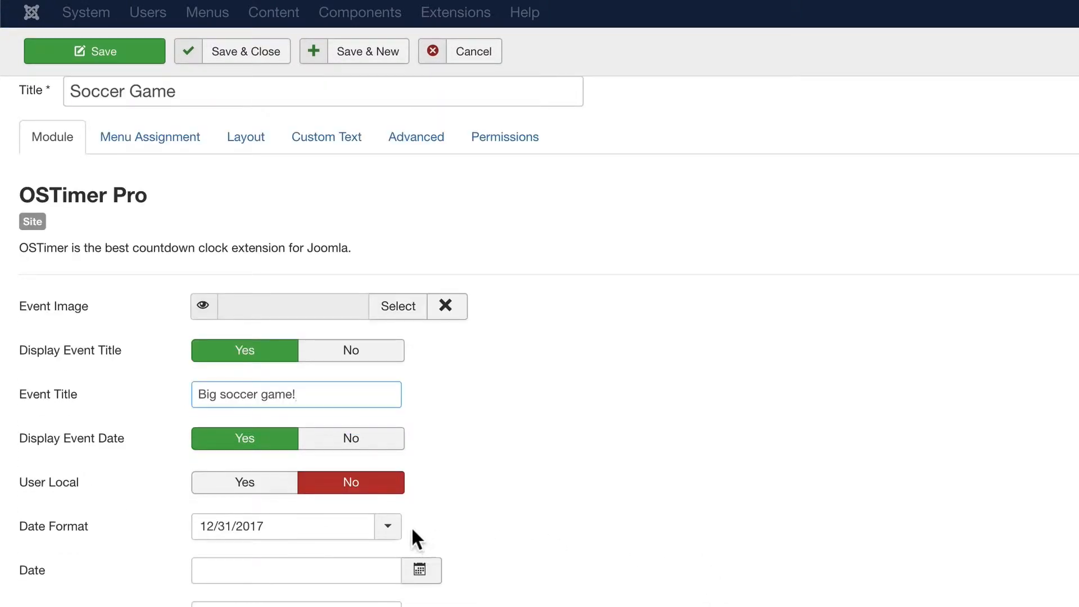
left_click(387, 526)
type("2019-06-01")
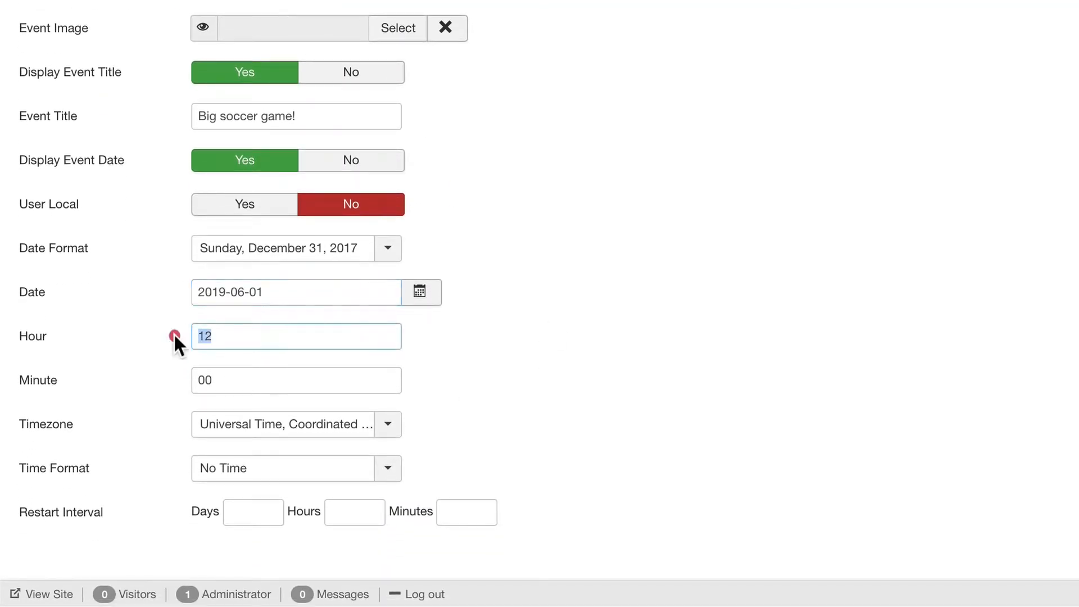
- Set the long date format, date 2019-06-01 and hour 15, then open the Time Format options
type("3")
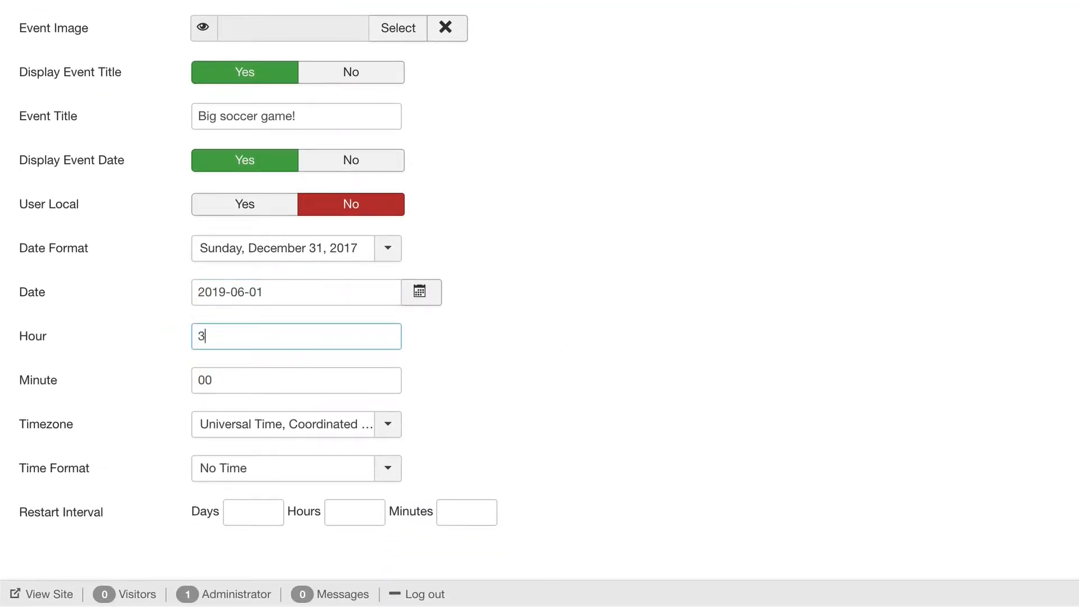
mouse_move(517, 394)
type("1")
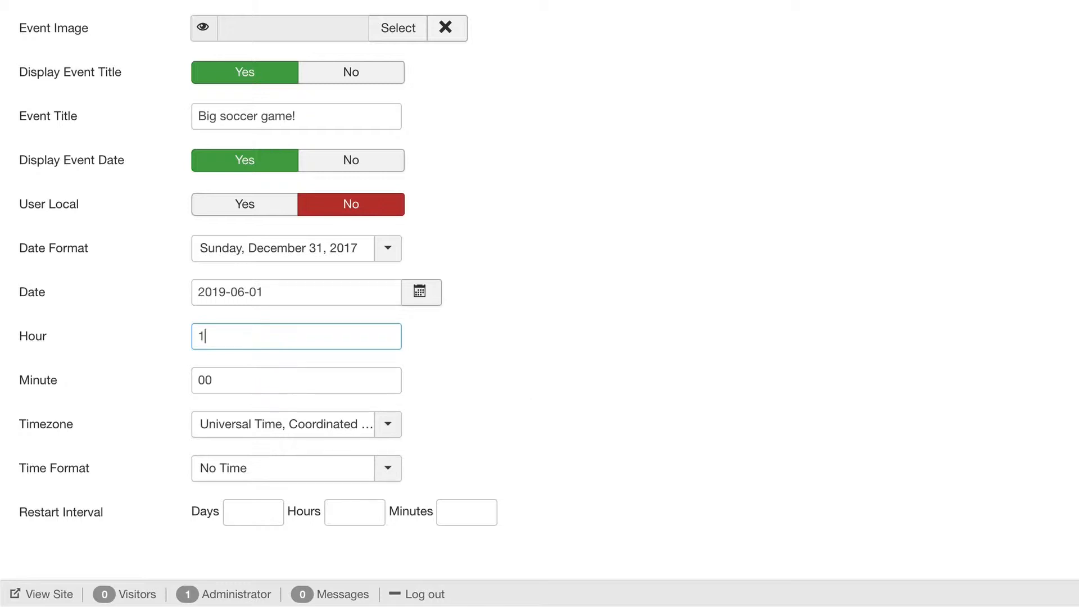
type("5")
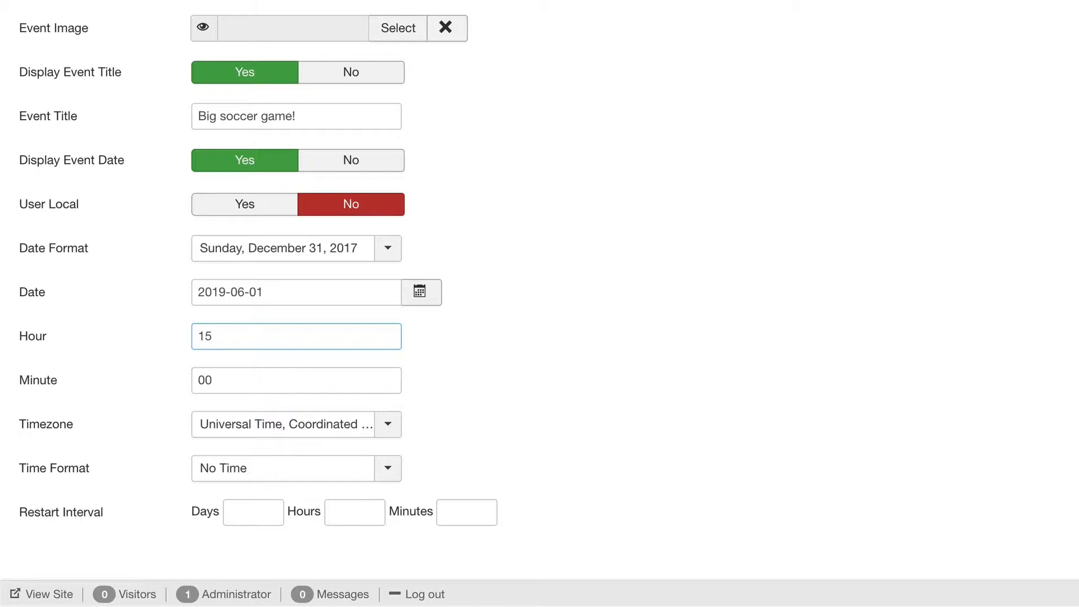
mouse_move(679, 491)
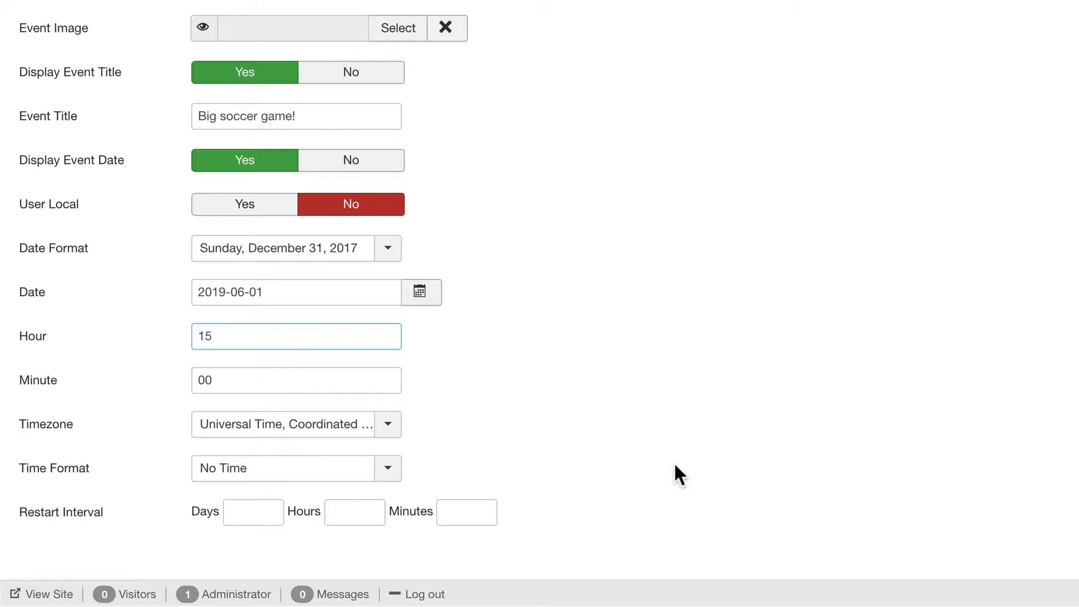
left_click(387, 469)
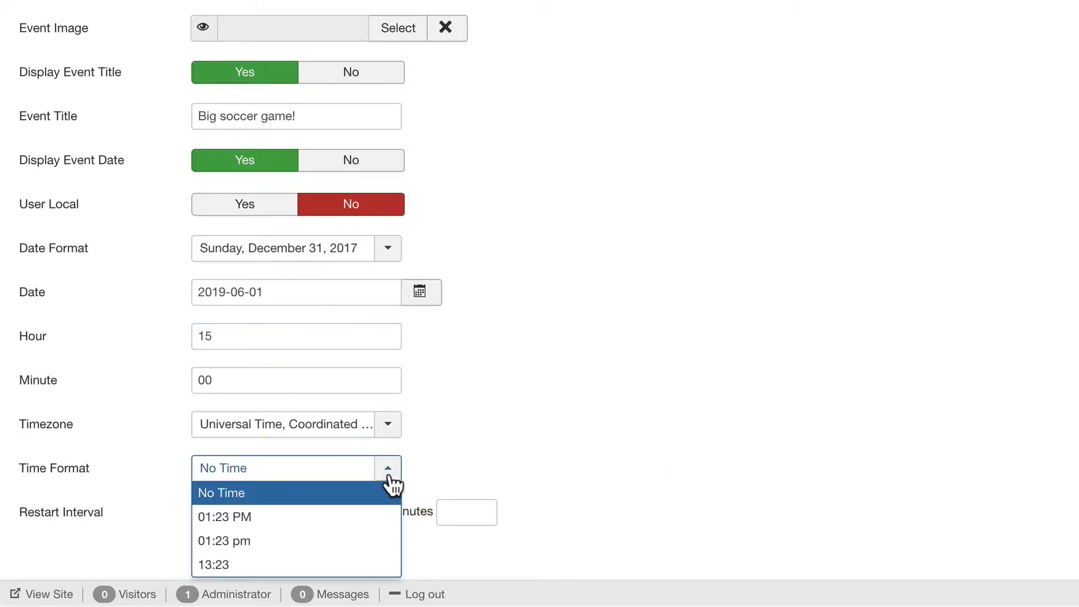
mouse_move(394, 476)
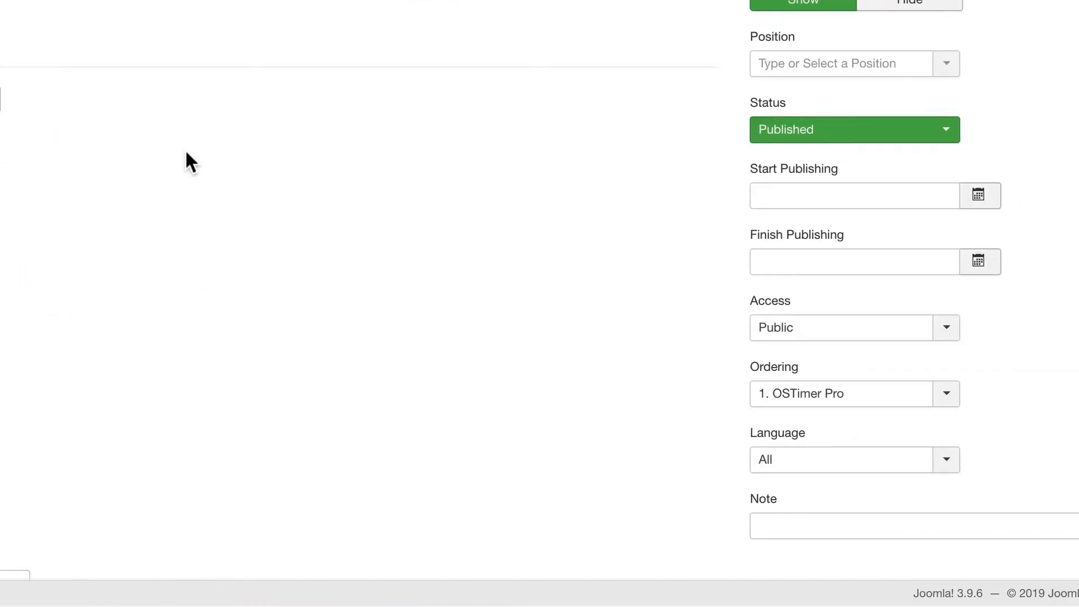
- Place the module in position-7 from the Active Positions list
left_click(854, 63)
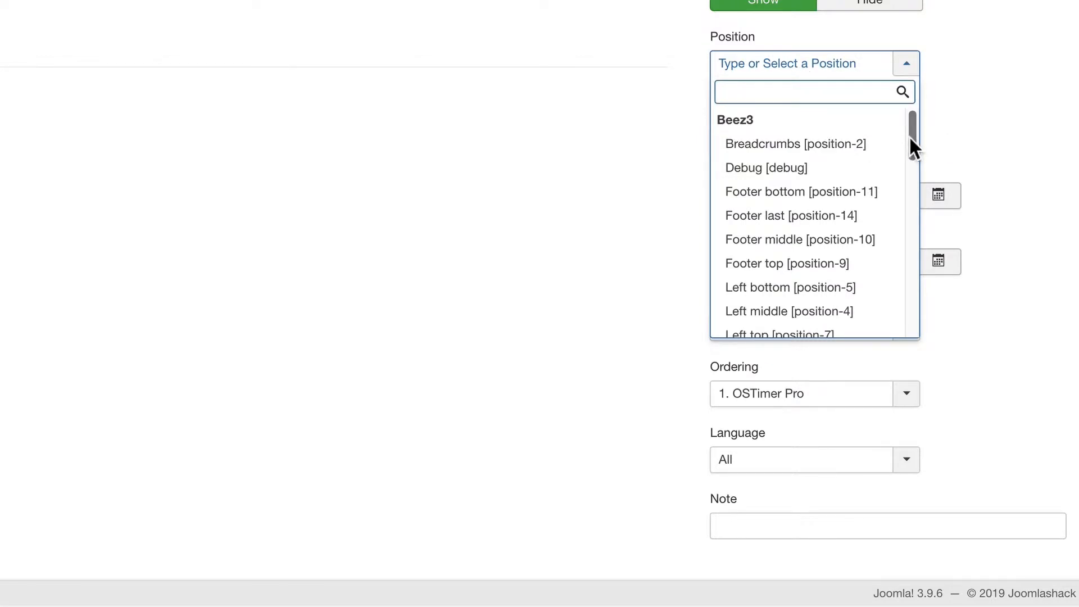
scroll("down", 3)
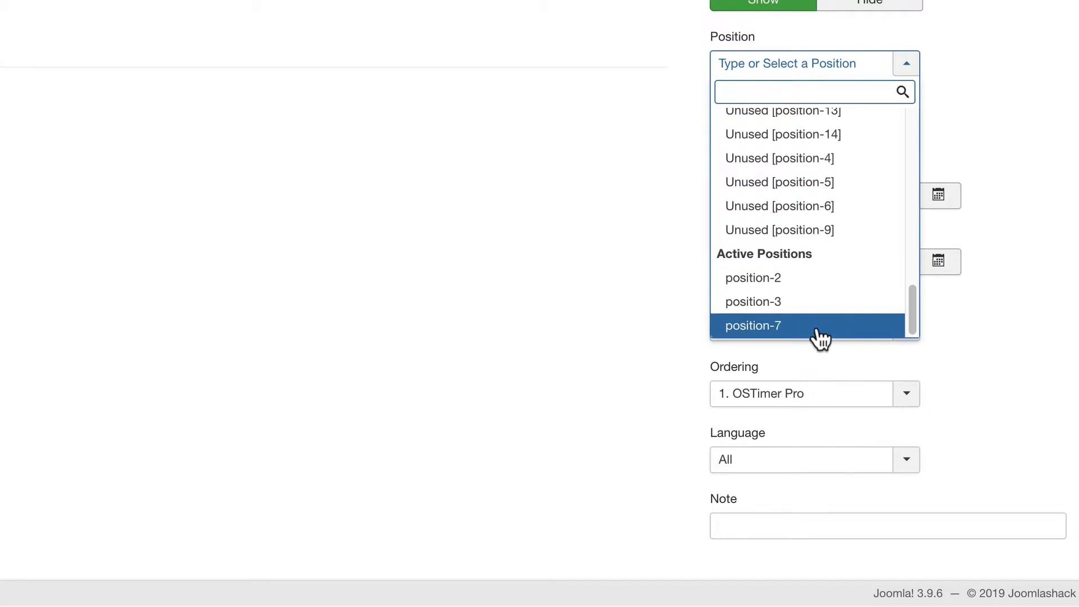
left_click(753, 326)
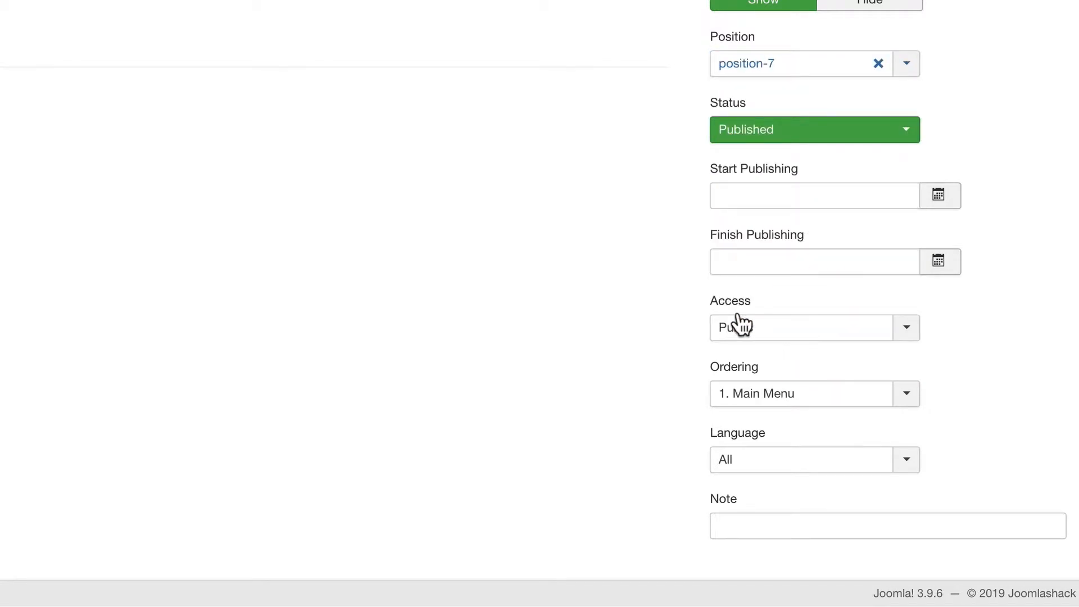
mouse_move(603, 306)
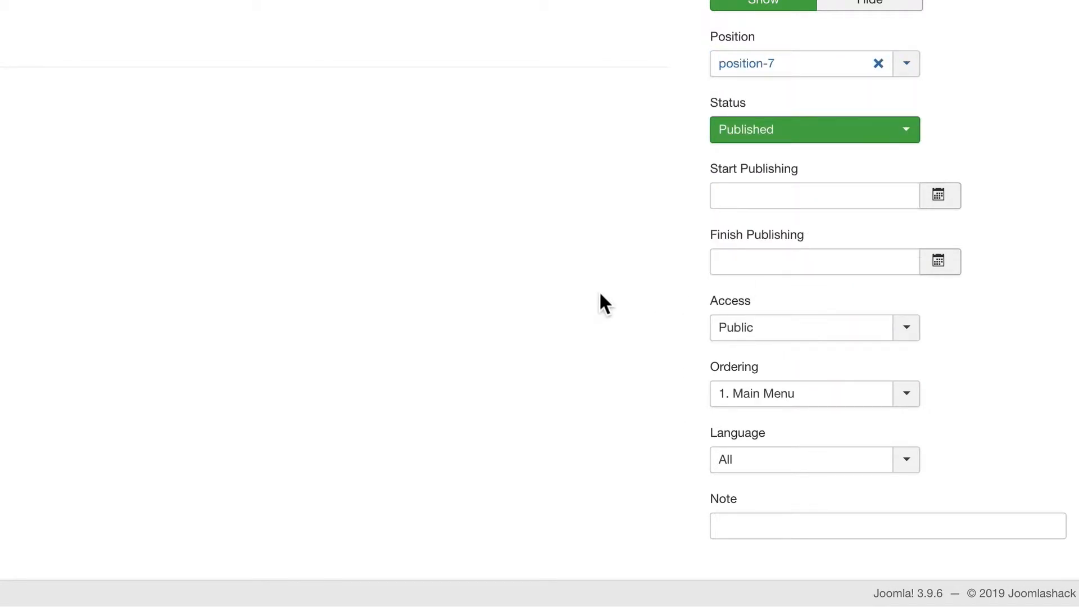
- Confirm the module is assigned to all pages, then view its Layout settings
scroll("up", 3)
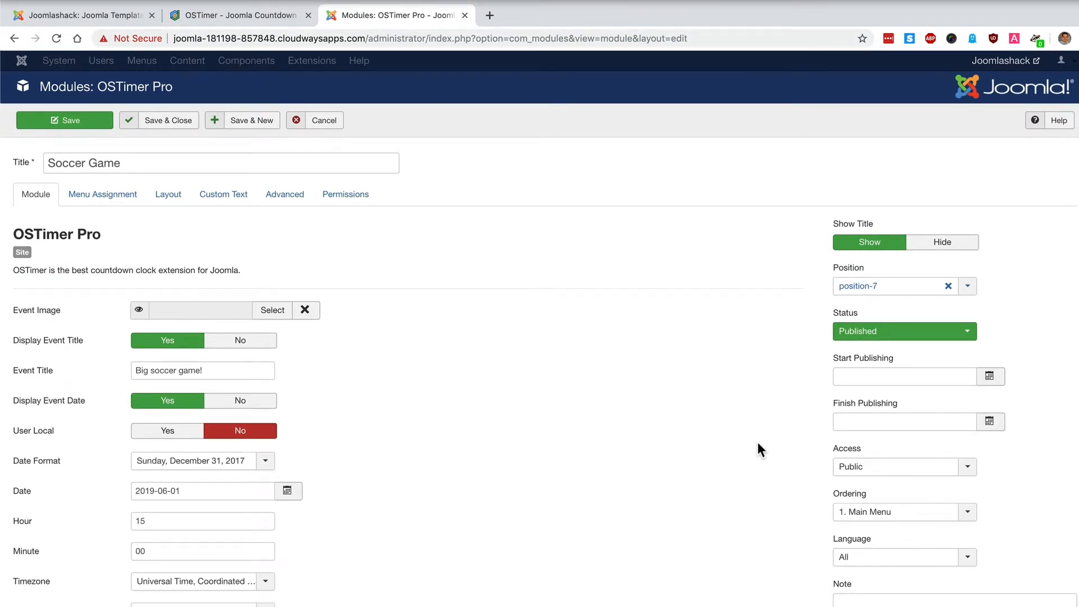
left_click(102, 194)
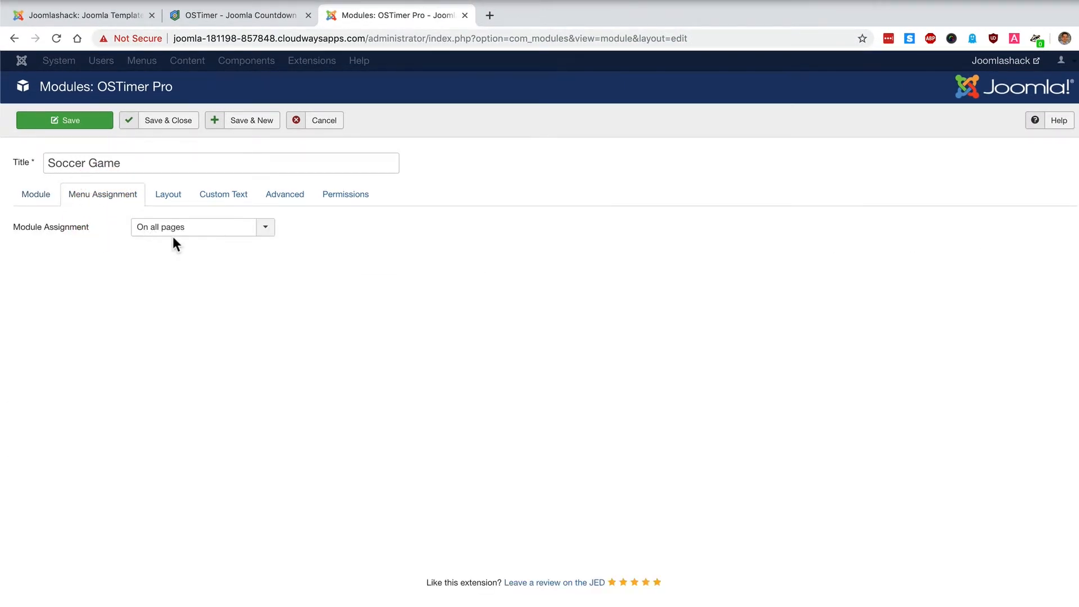
mouse_move(168, 194)
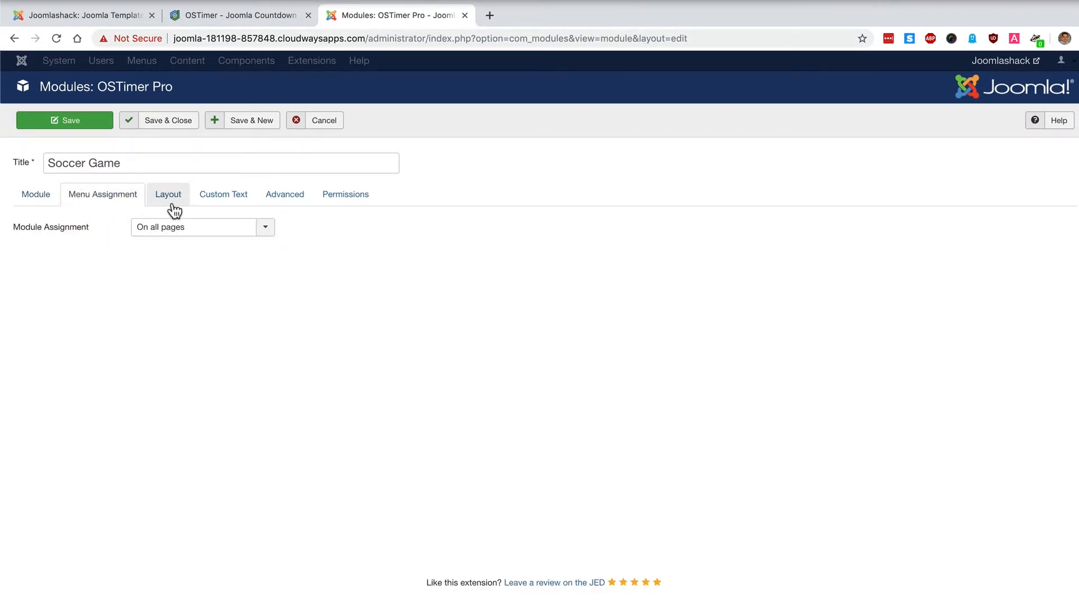
left_click(168, 194)
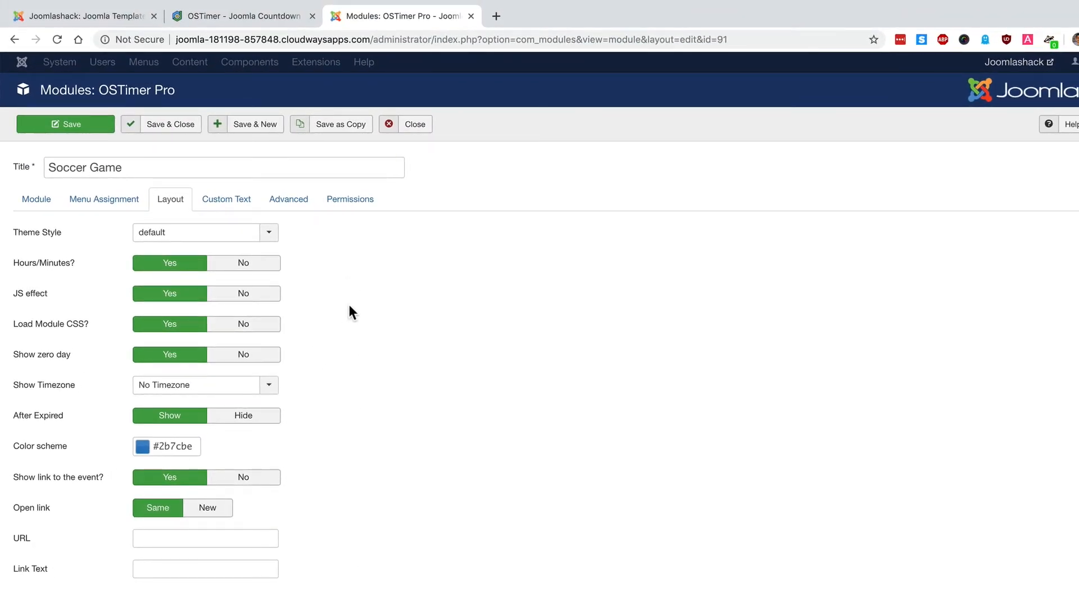
- Save the Soccer Game module with its default layout settings
left_click(65, 124)
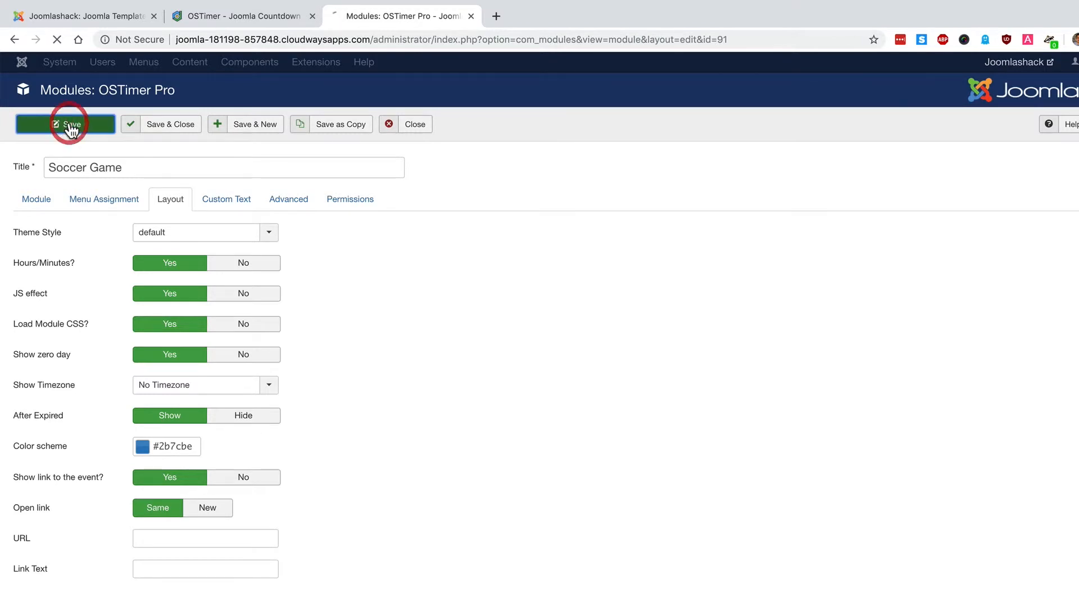
left_click(65, 124)
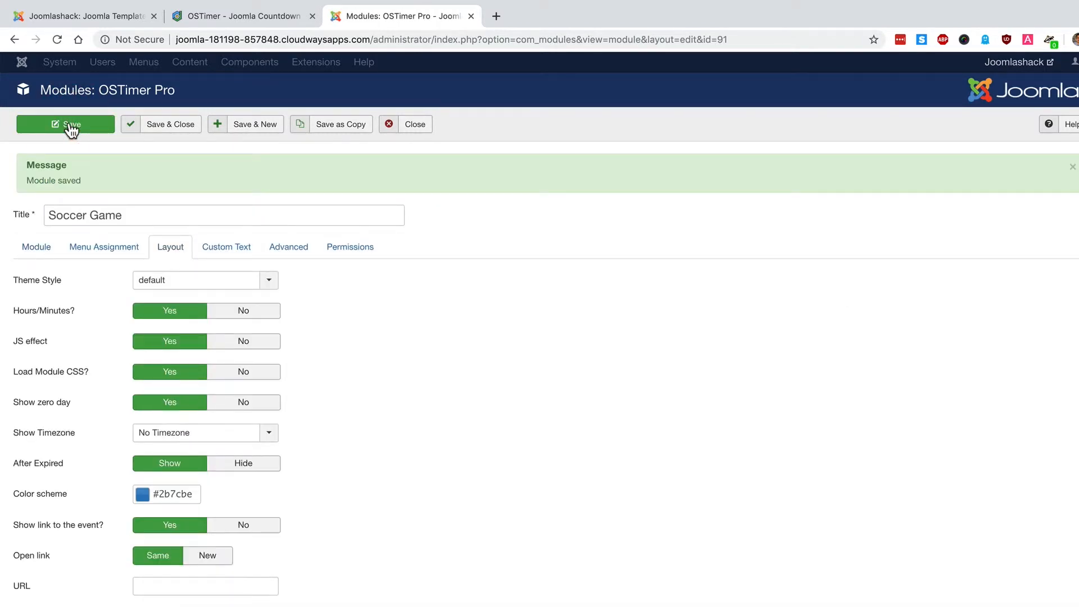
mouse_move(76, 84)
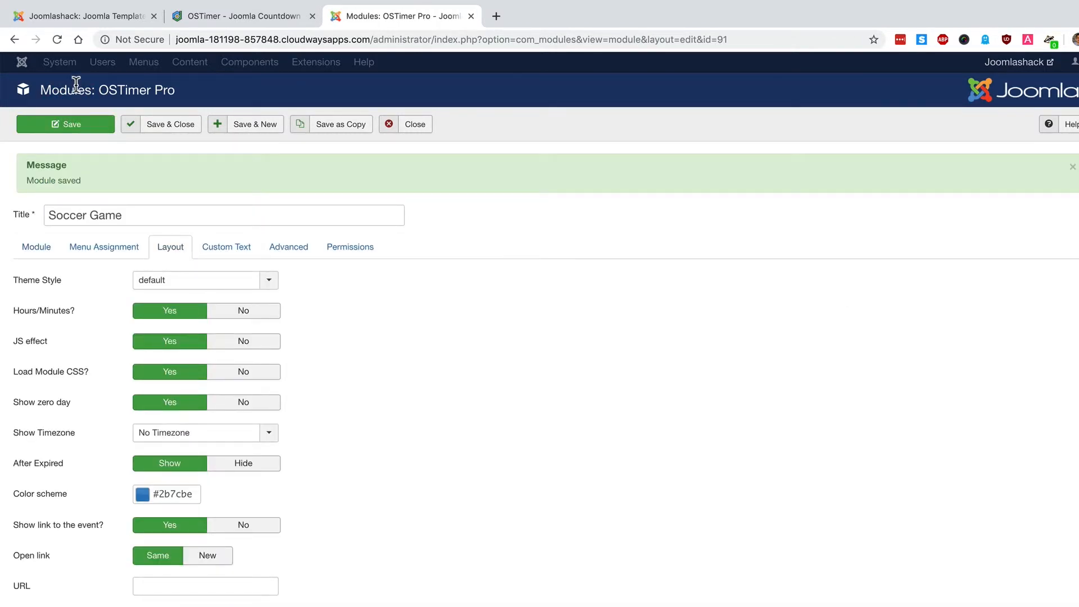
mouse_move(971, 95)
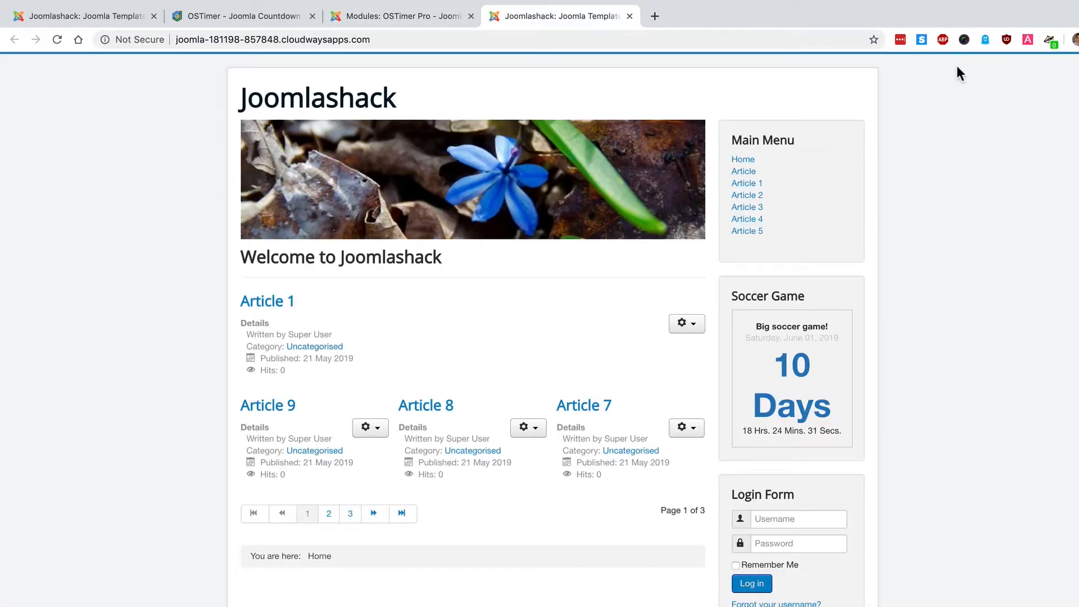
mouse_move(919, 131)
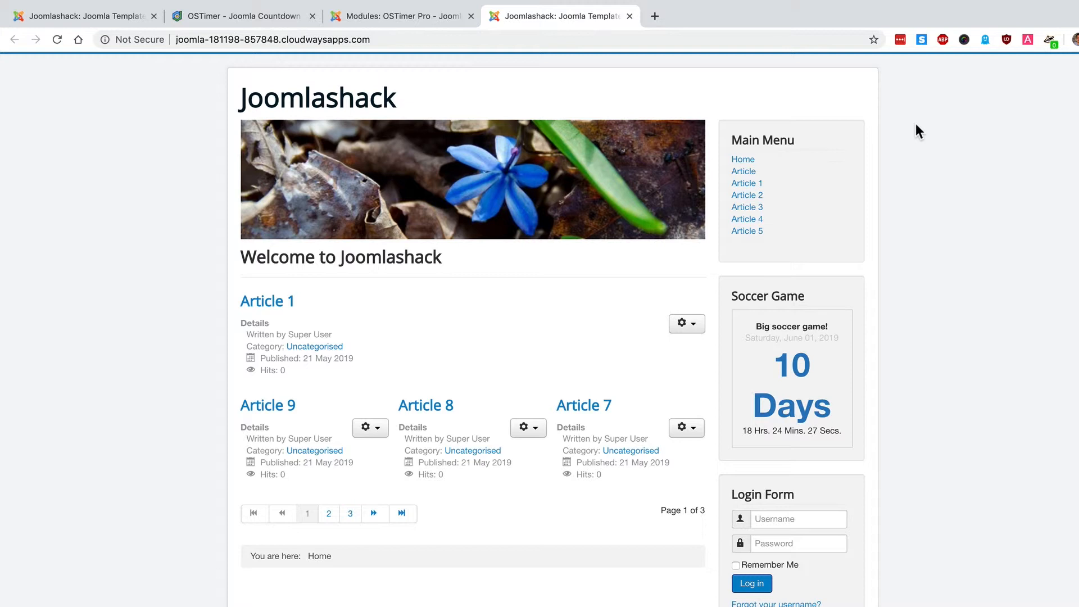
mouse_move(907, 129)
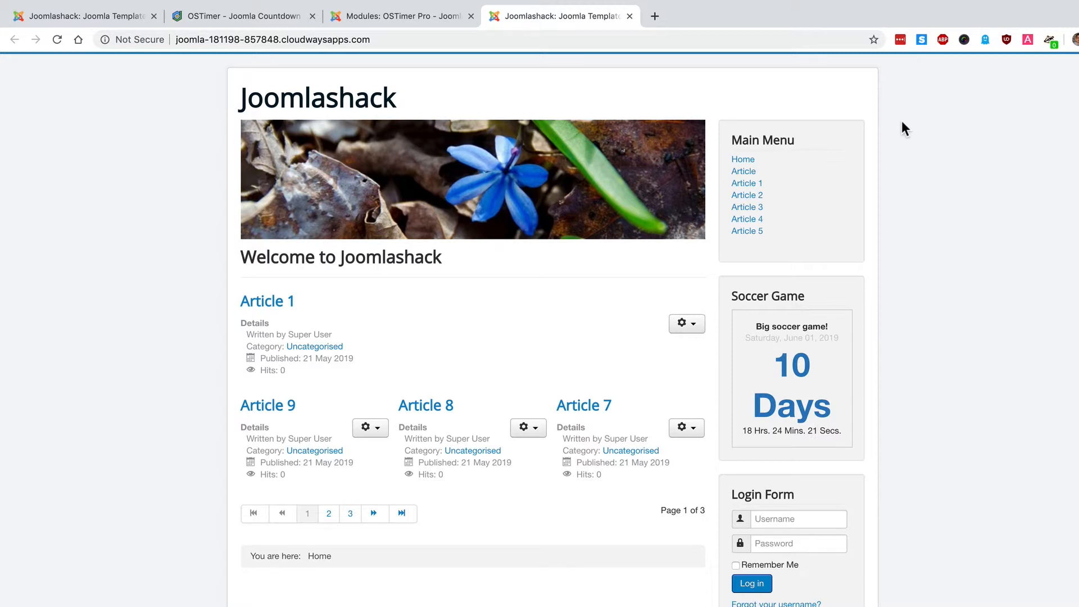
mouse_move(755, 132)
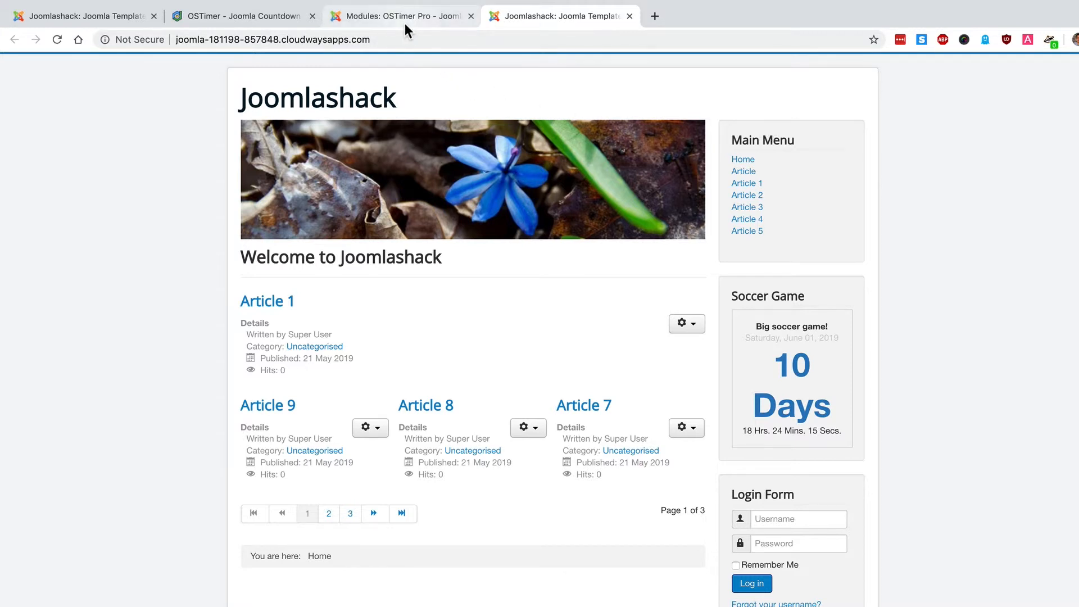
- Apply the minimal-pro theme style, save, and reload the front page to preview it
left_click(399, 16)
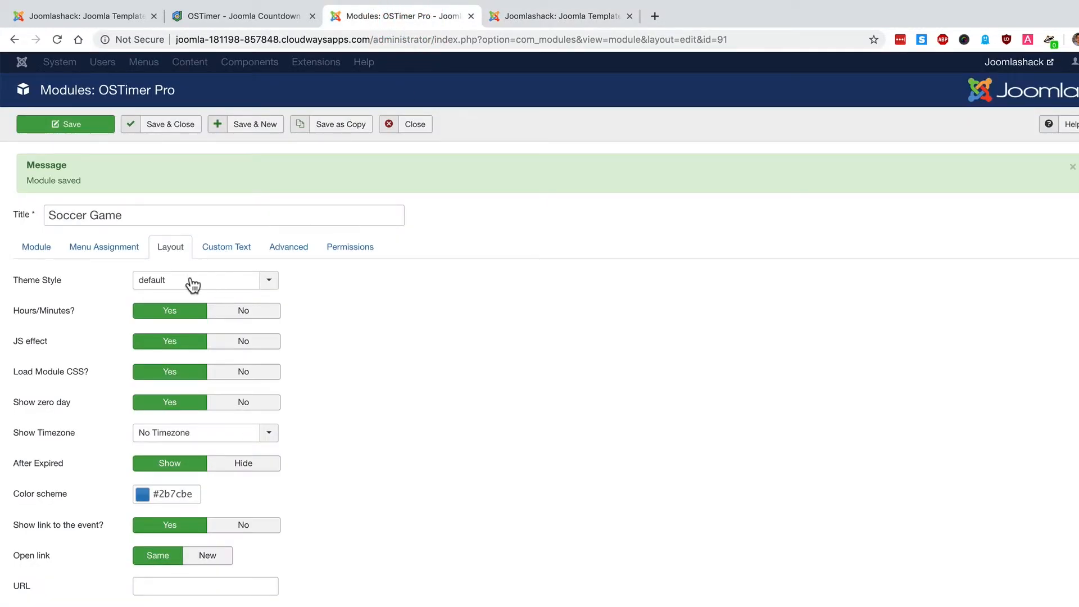
left_click(195, 280)
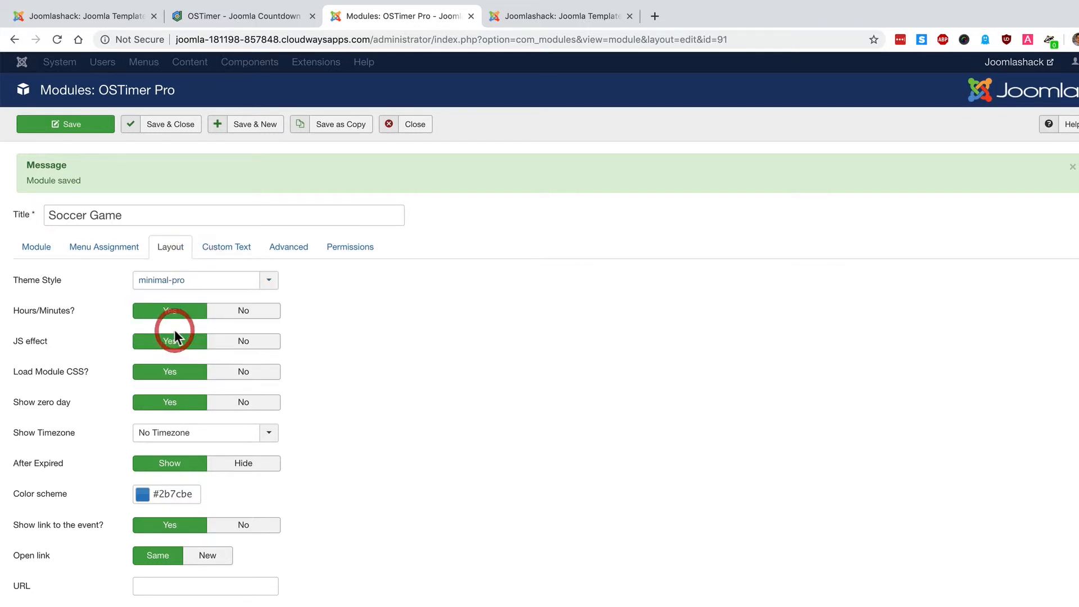
left_click(36, 246)
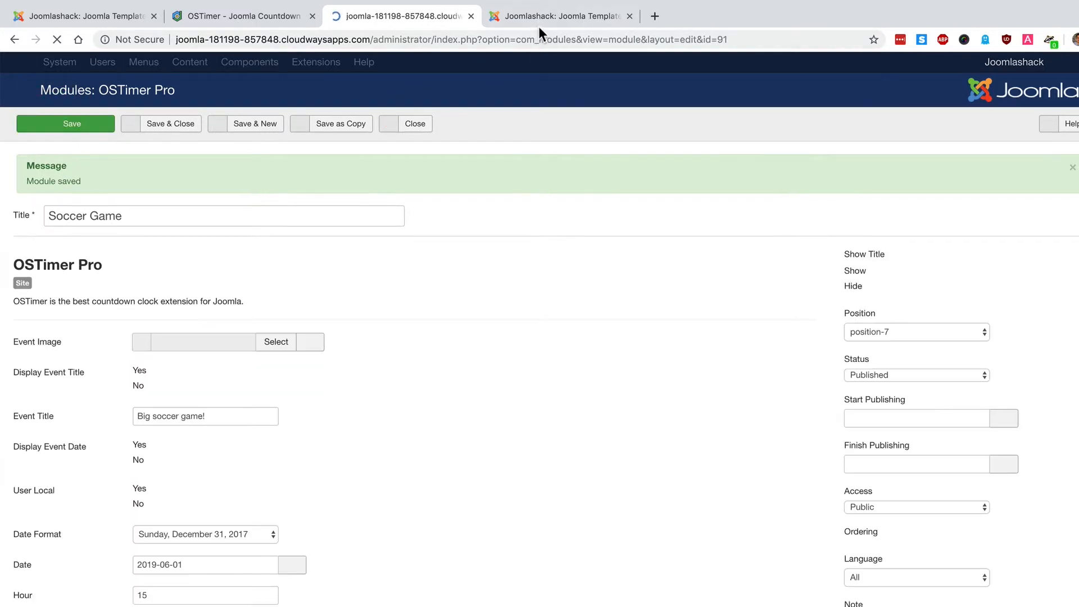
left_click(558, 16)
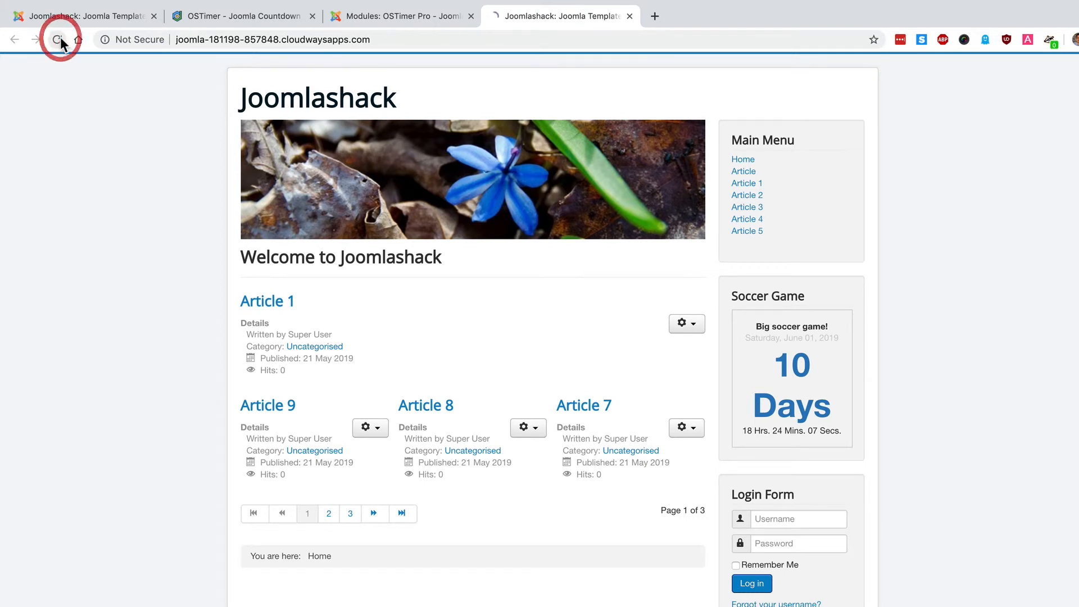
left_click(58, 39)
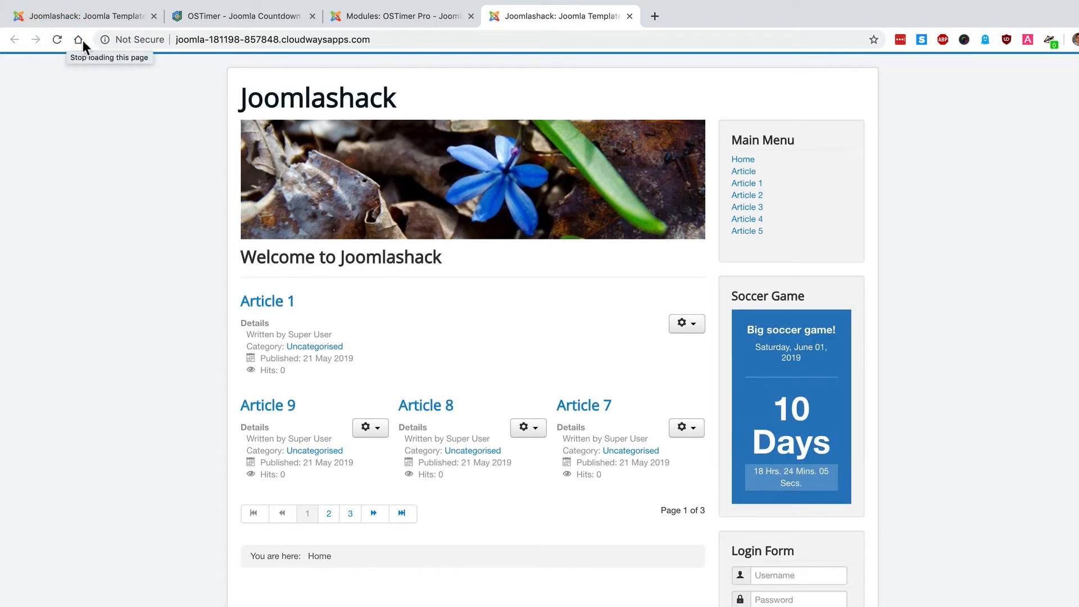
mouse_move(358, 37)
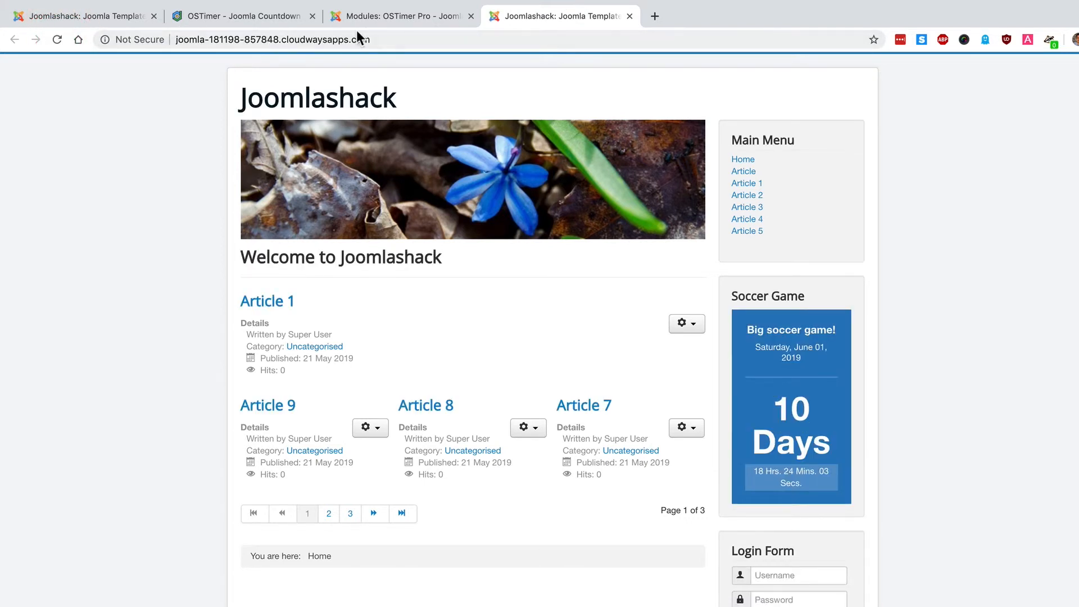
- Switch the theme style to source-pro, save, and reload the front page
left_click(399, 16)
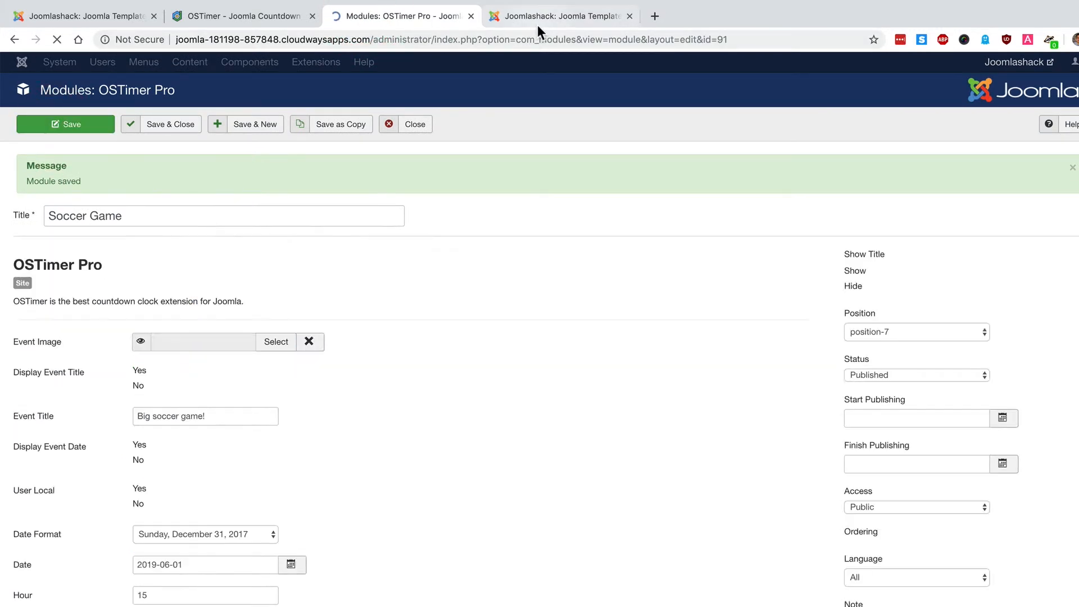
left_click(557, 16)
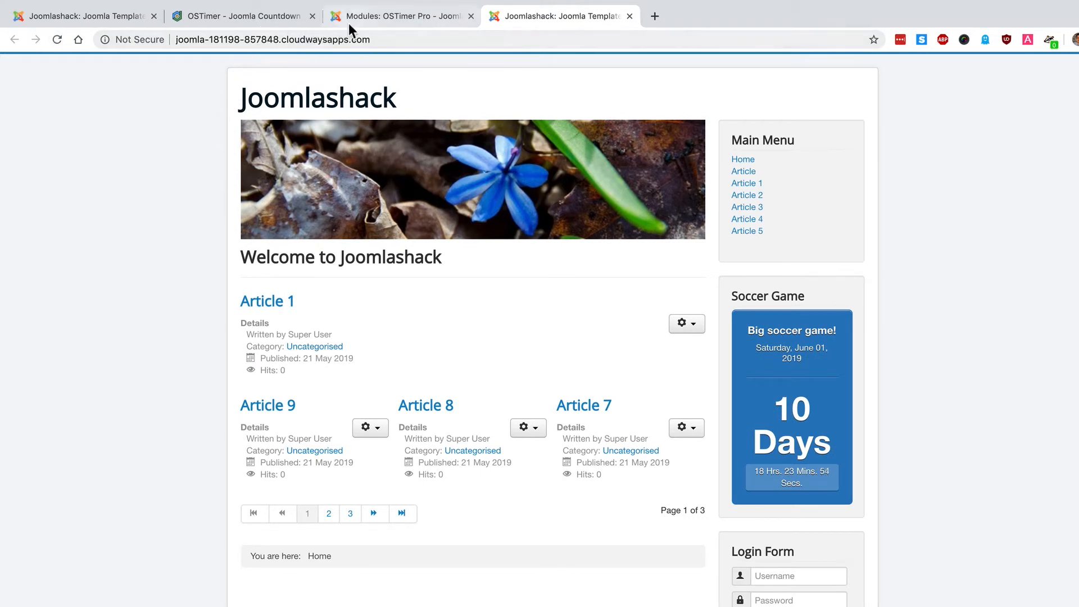
left_click(399, 16)
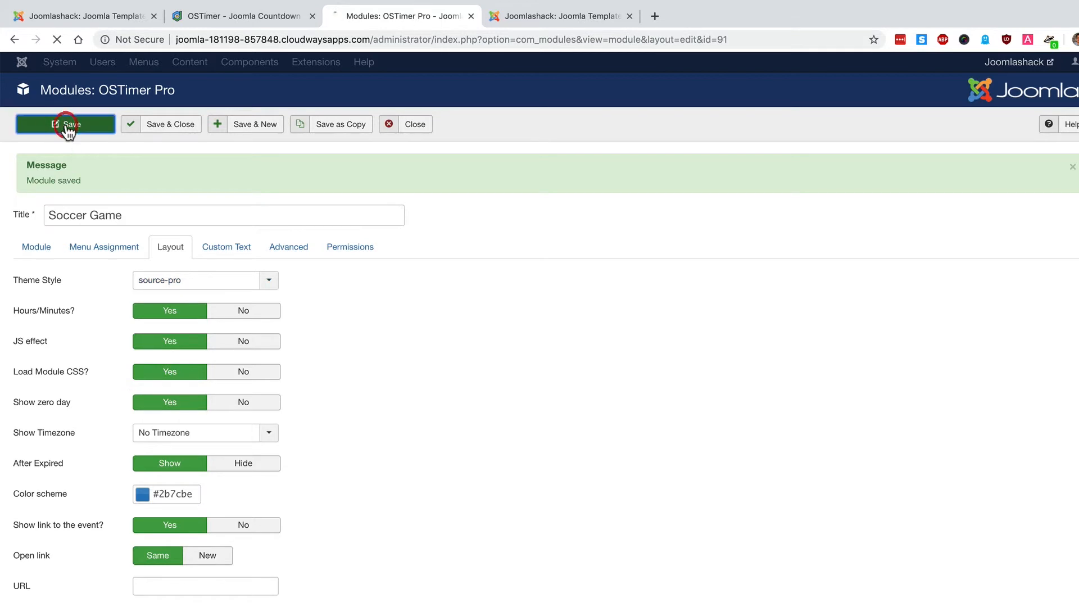
left_click(558, 15)
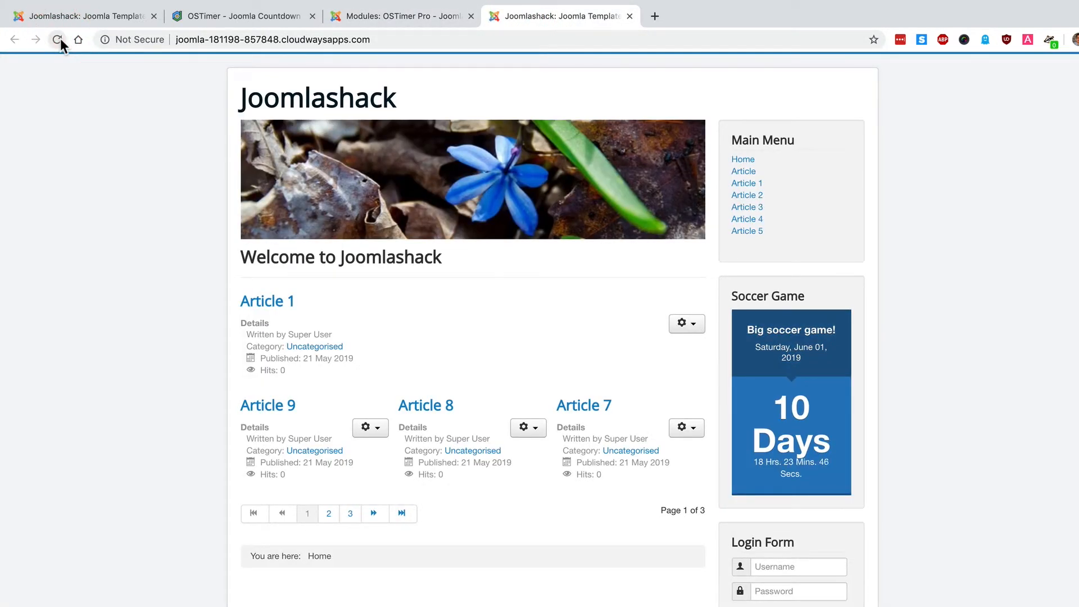
left_click(58, 39)
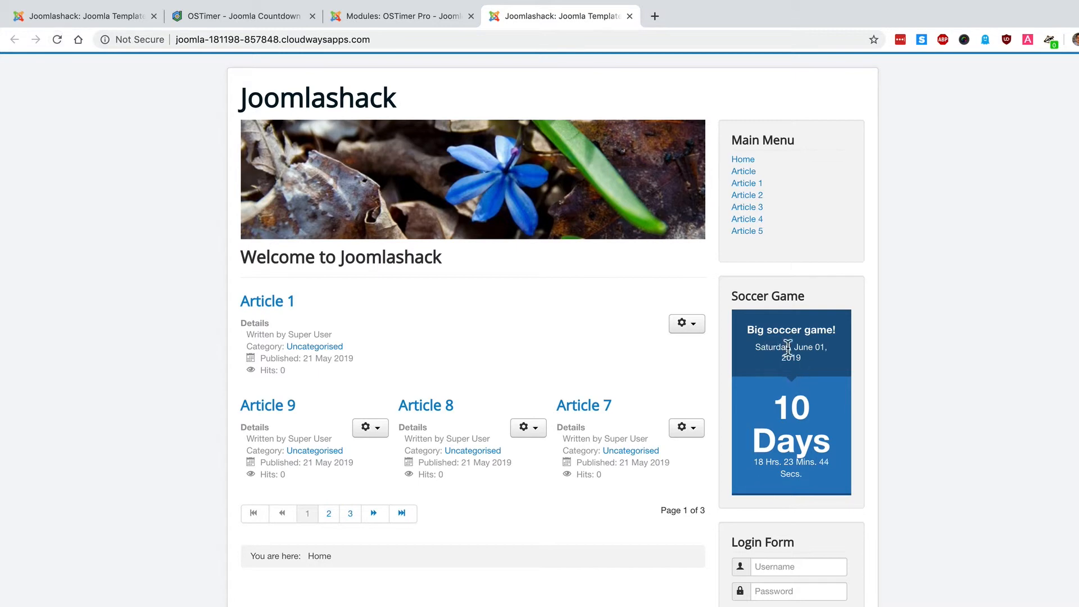
mouse_move(783, 364)
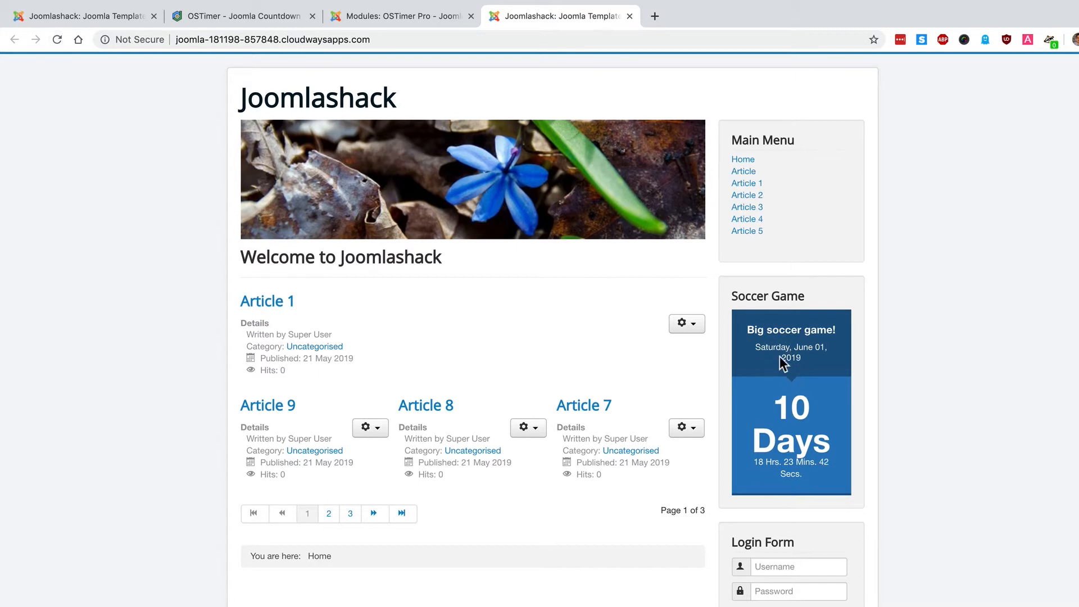
- Pick bright green #11f063 for the countdown's color scheme in the colour picker
left_click(399, 16)
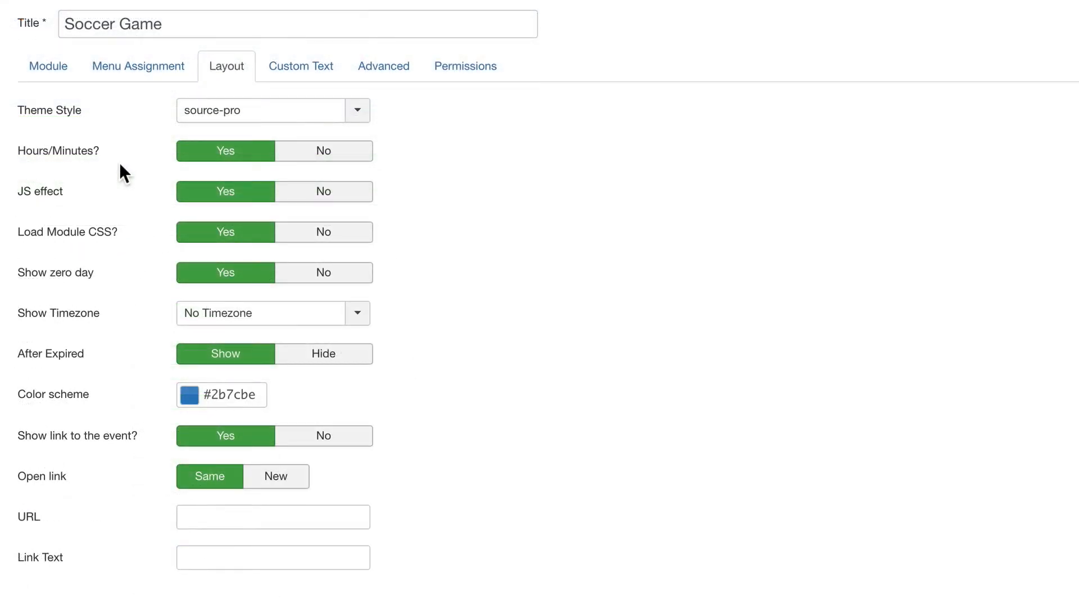
mouse_move(800, 230)
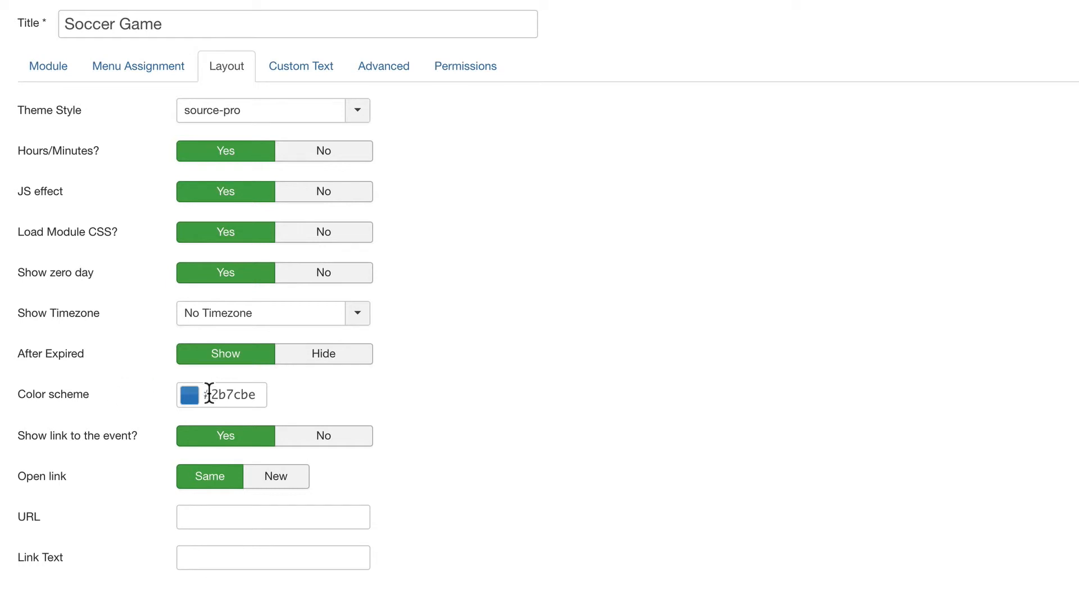
left_click(187, 395)
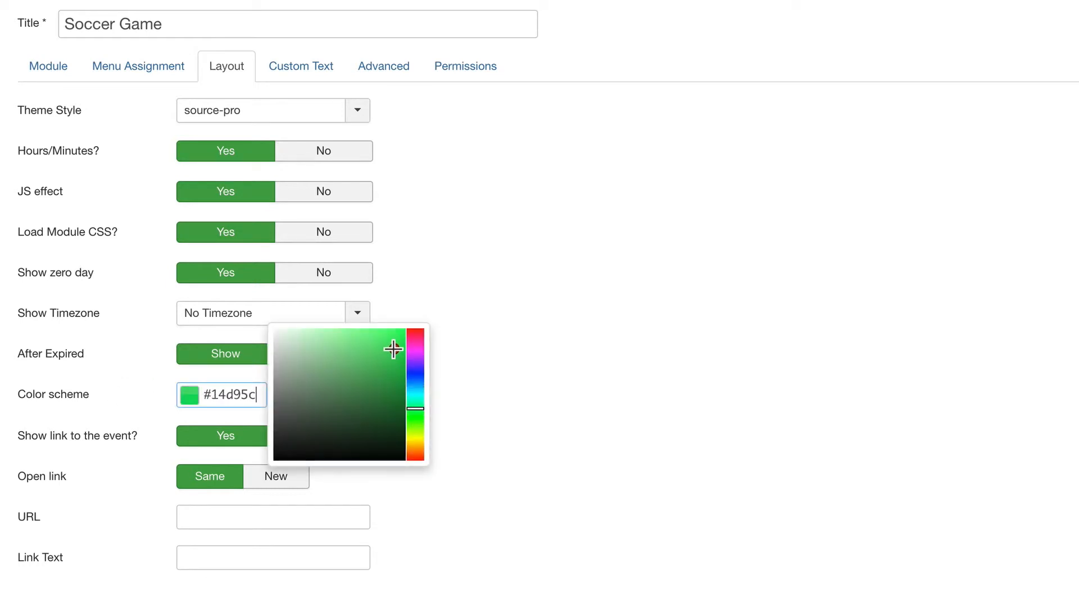
left_click(543, 284)
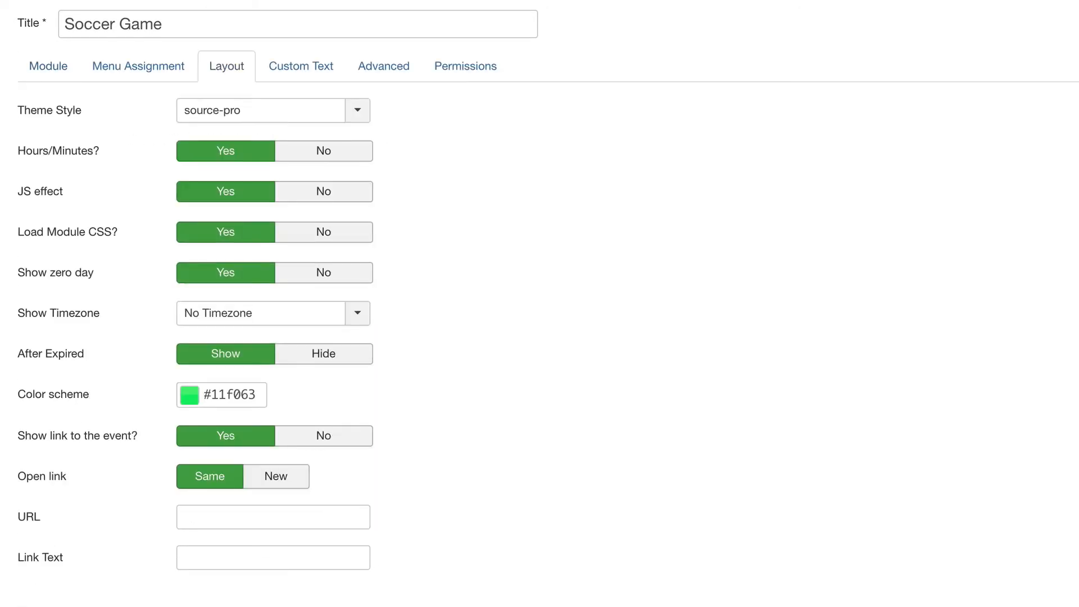
left_click(542, 15)
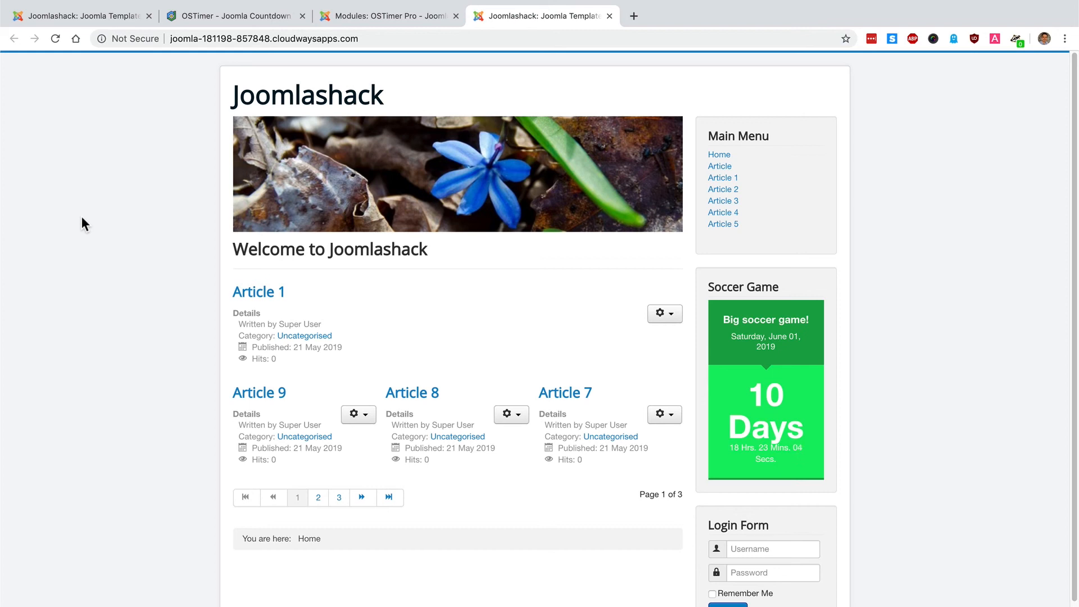
mouse_move(236, 62)
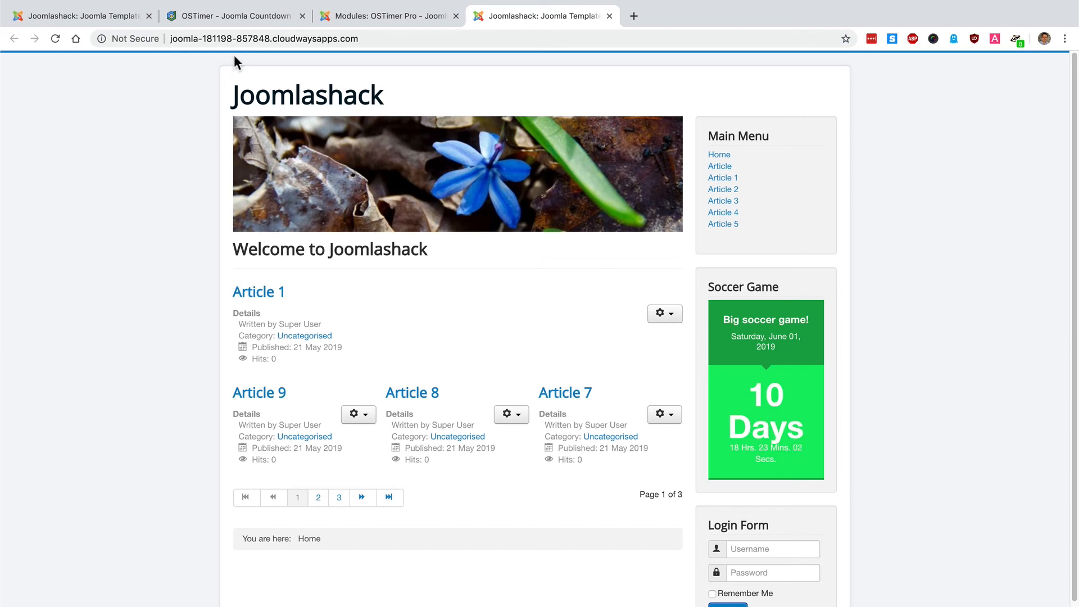
- Switch to the OSTimer product page tab
left_click(234, 15)
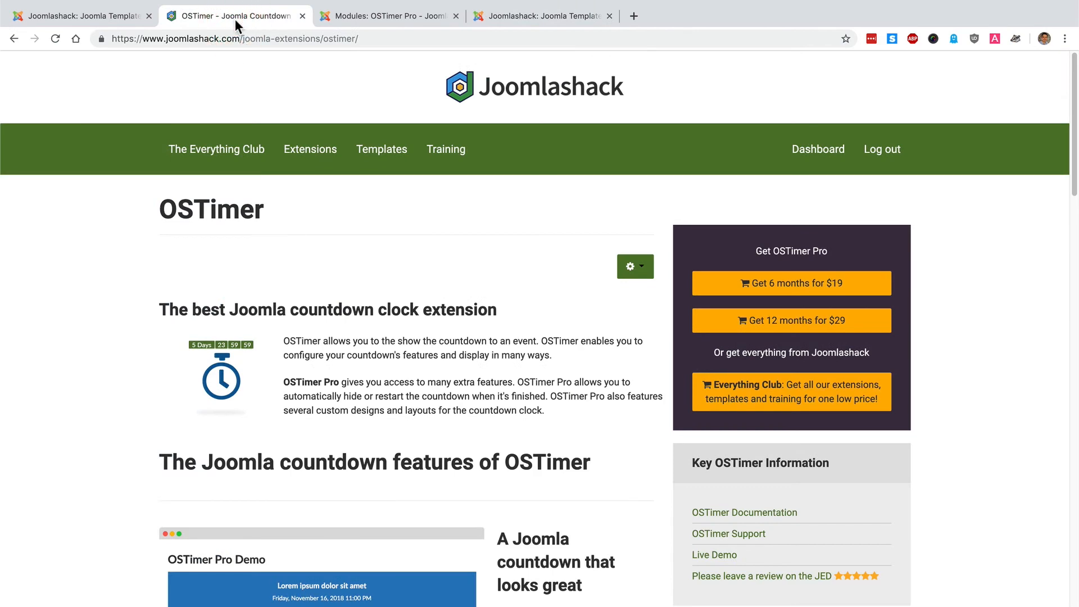